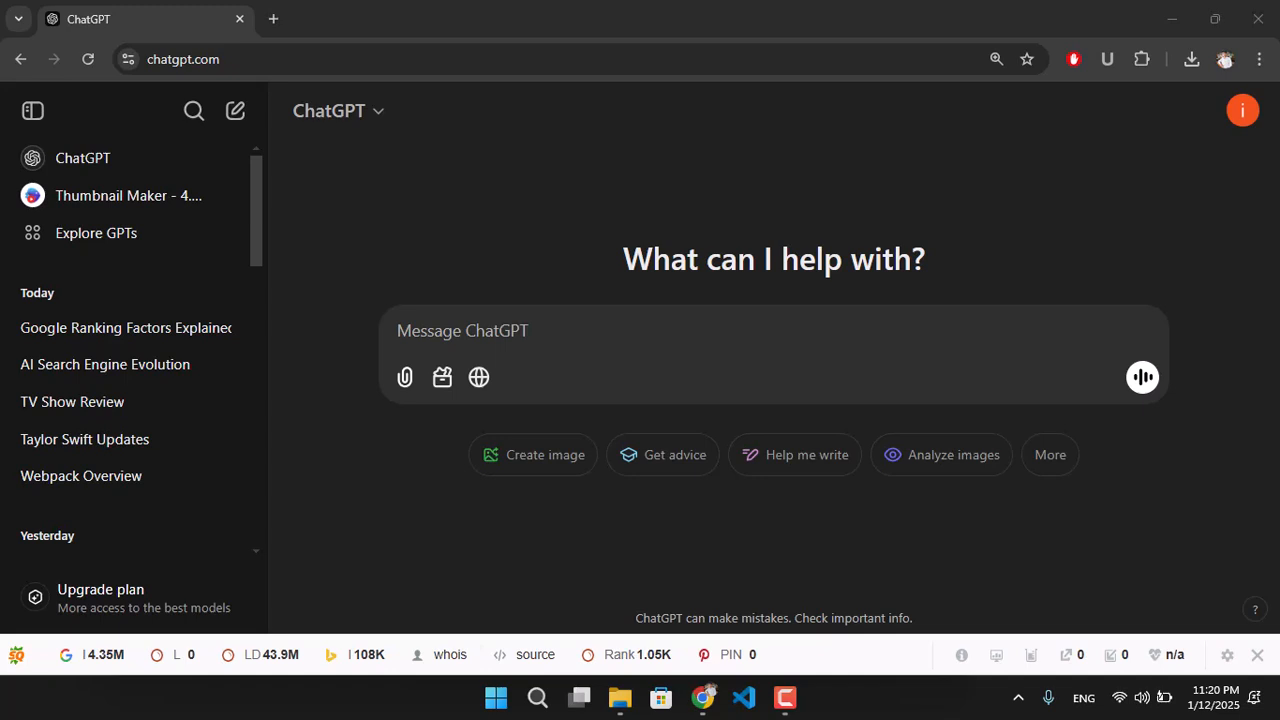
Step: Connect Google Drive from the paperclip menu and approve ChatGPT's access on Google's consent page
{"action": "left_click", "coordinate": [183, 59]}
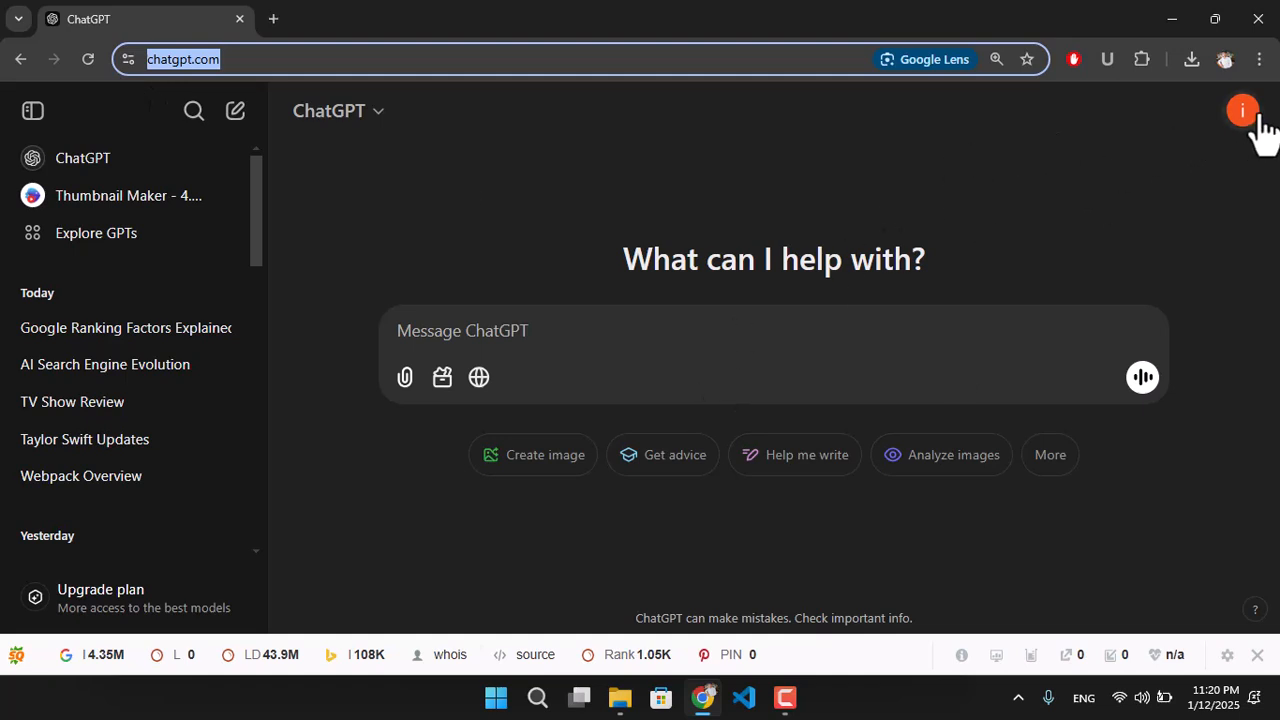
{"action": "left_click", "coordinate": [1242, 110]}
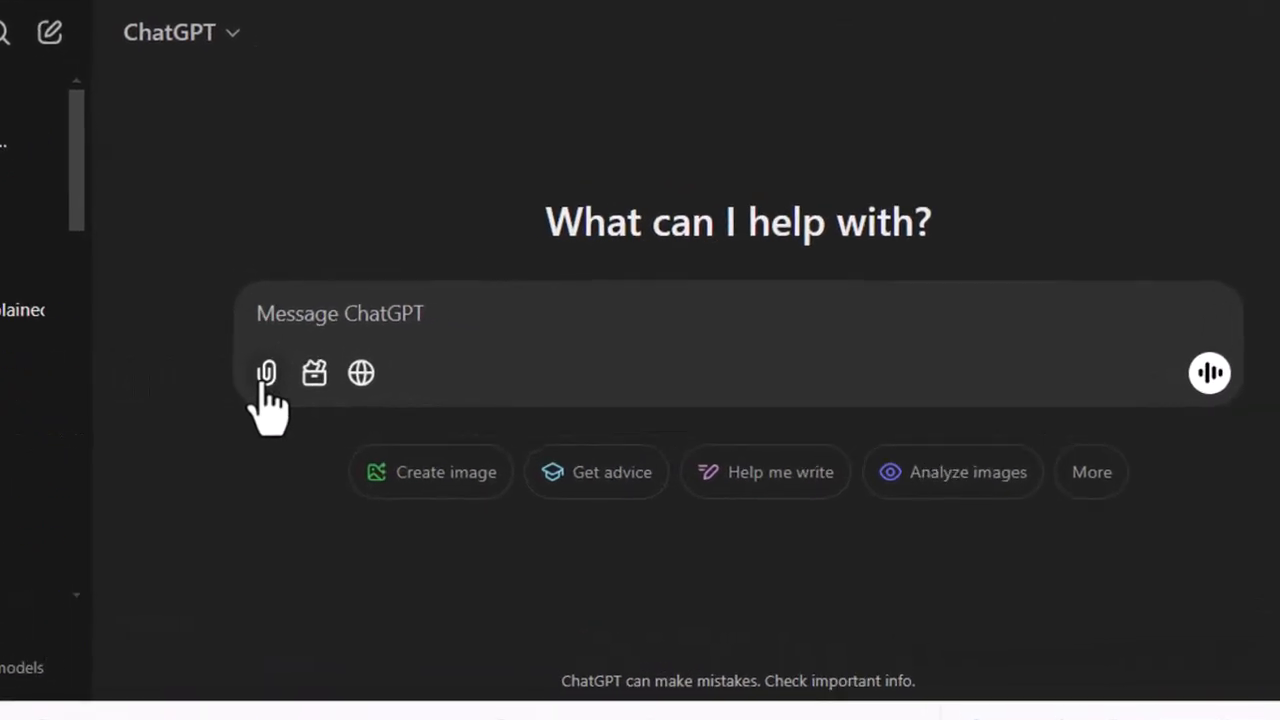
{"action": "left_click", "coordinate": [266, 372]}
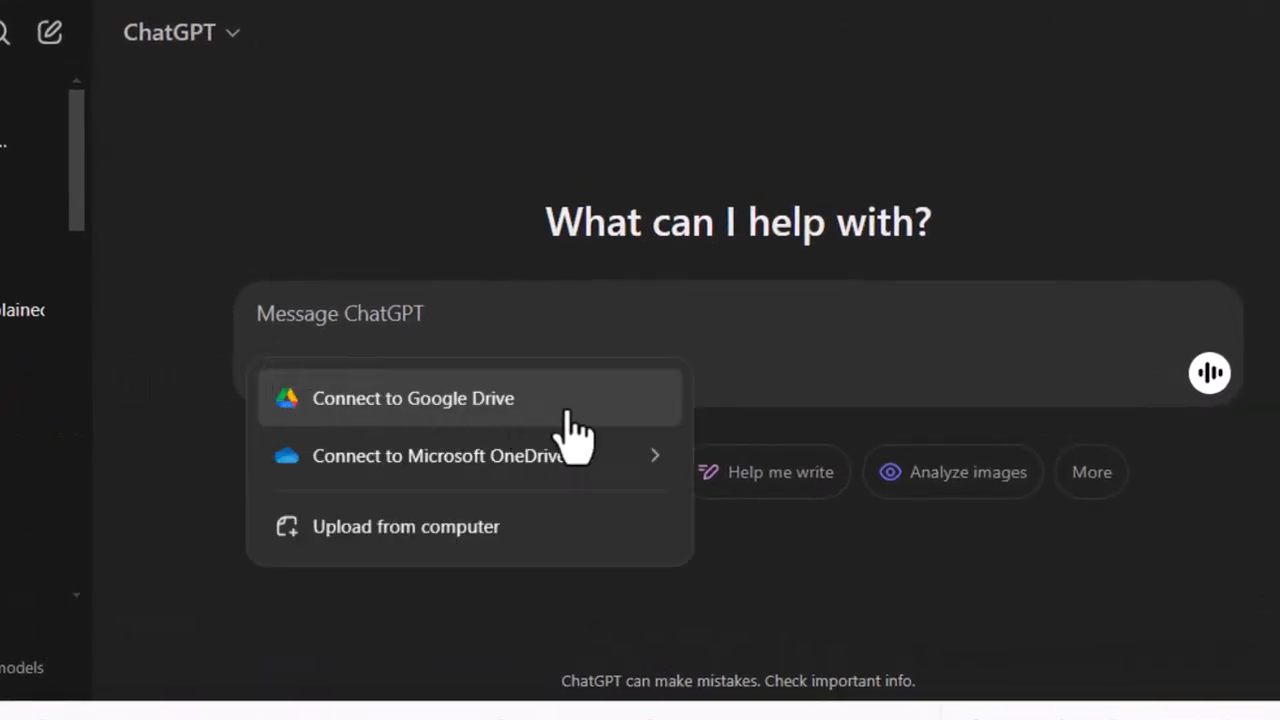
{"action": "left_click", "coordinate": [412, 398]}
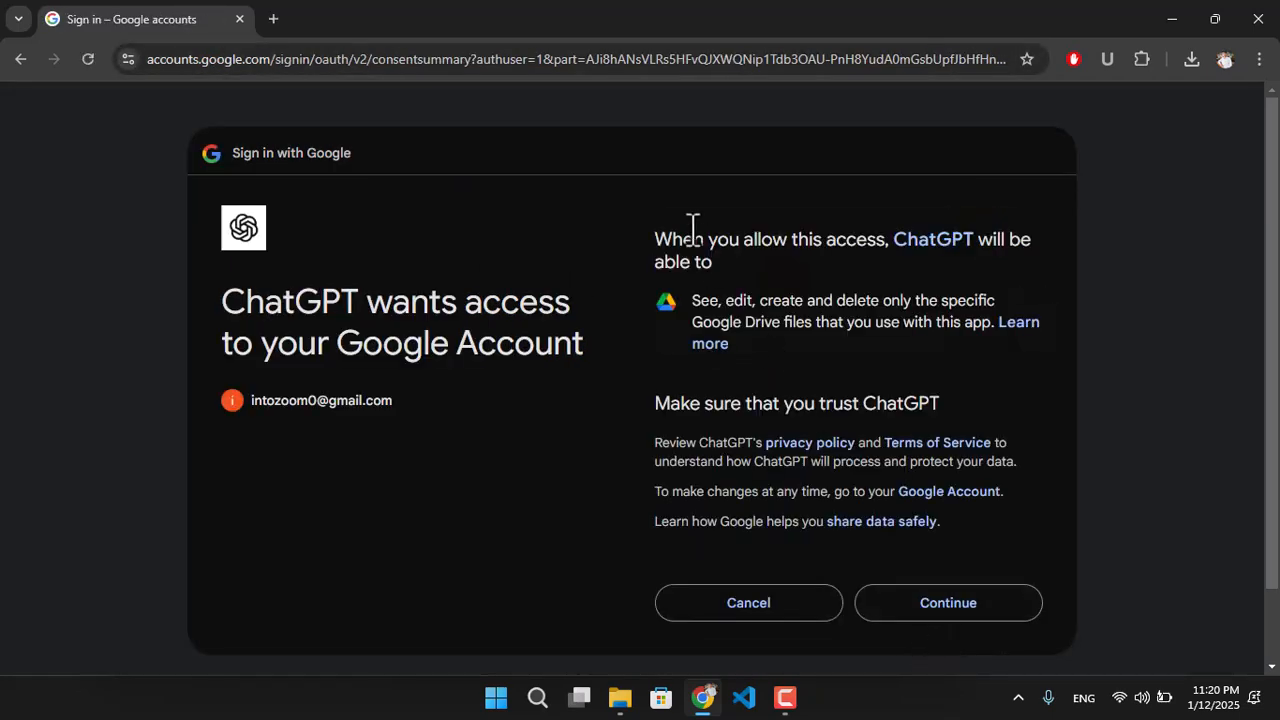
{"action": "mouse_move", "coordinate": [643, 262]}
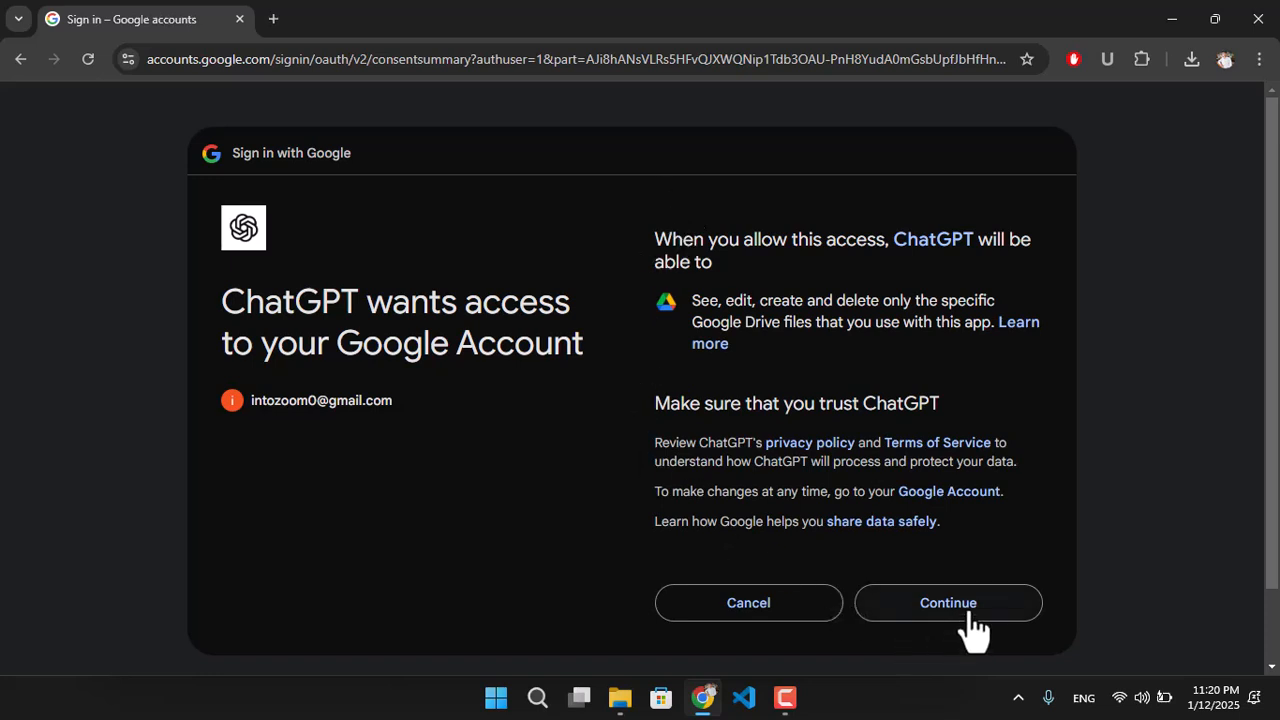
{"action": "left_click", "coordinate": [947, 602]}
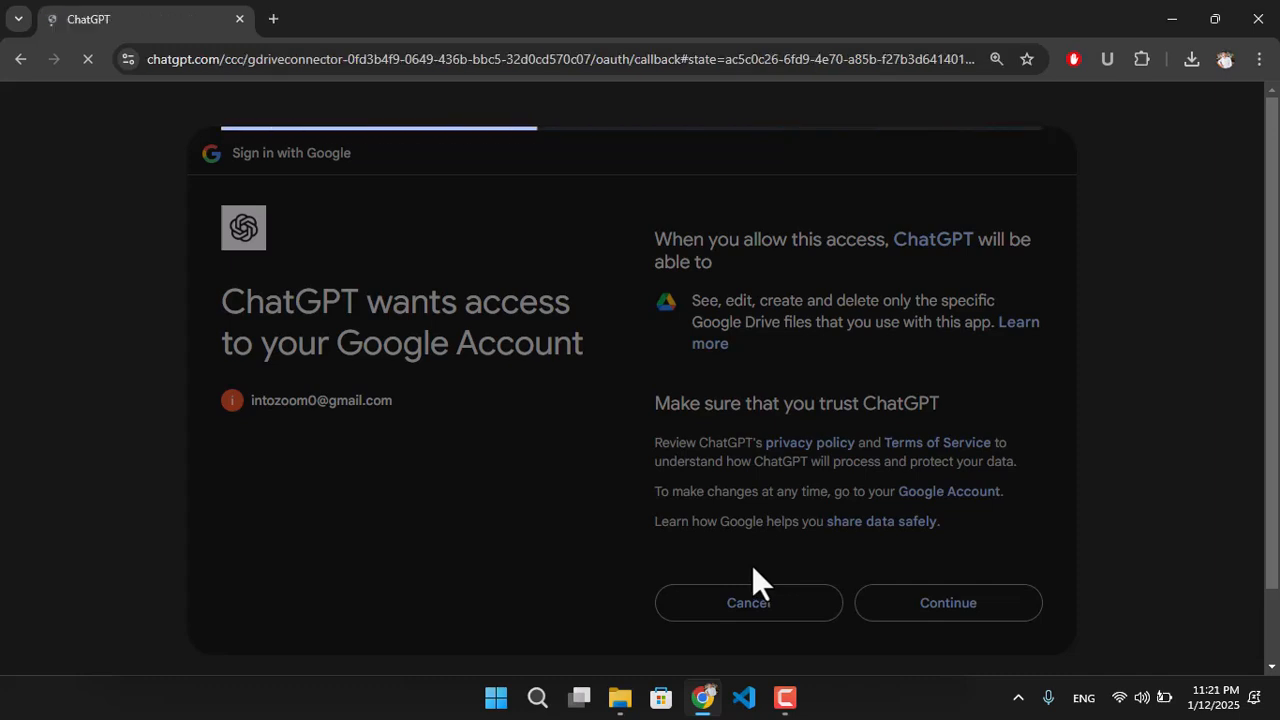
{"action": "left_click", "coordinate": [947, 602]}
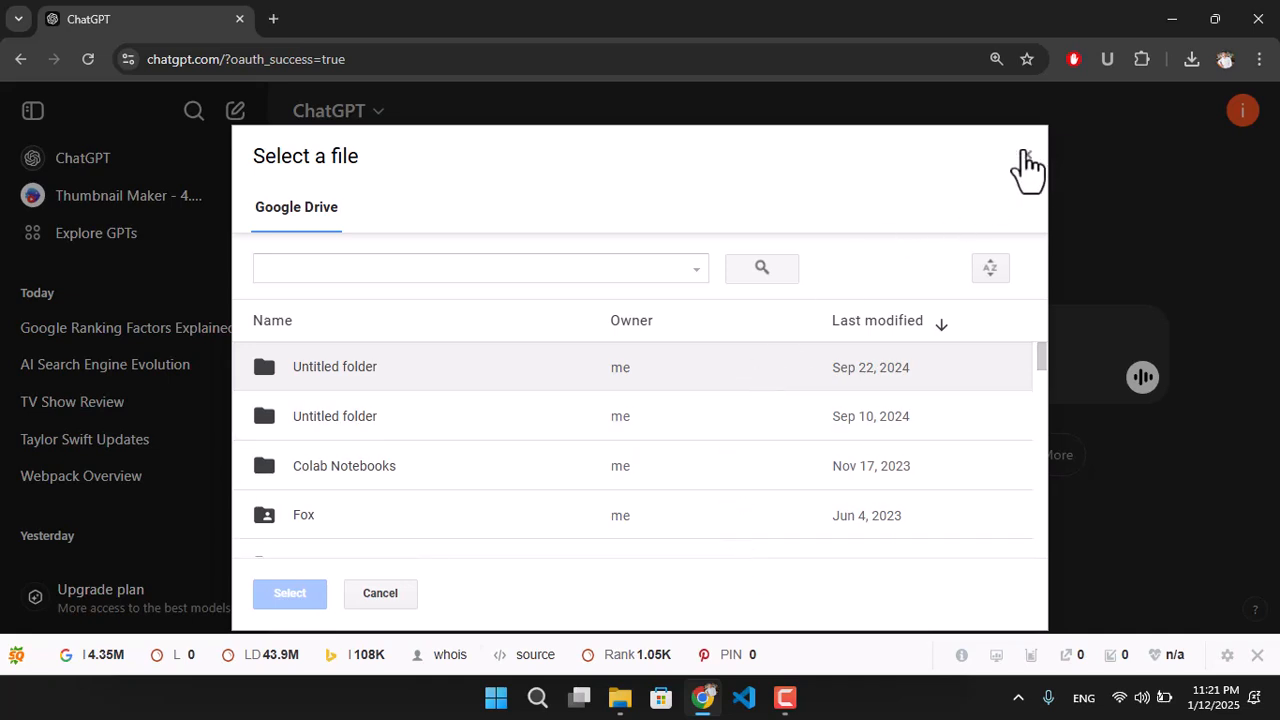
Step: Attach '18. SEJ_Ranking_Factors_2nd_Edition.pdf' from Google Drive to the new message
{"action": "left_click", "coordinate": [380, 593]}
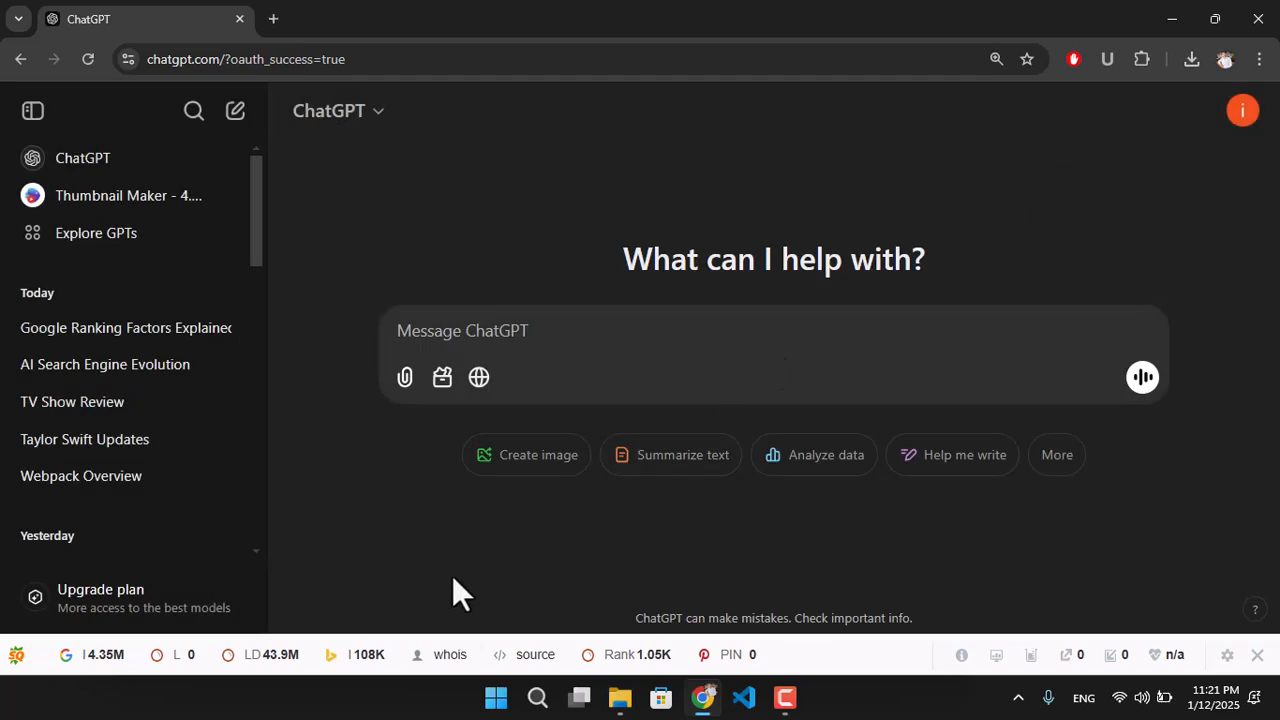
{"action": "mouse_move", "coordinate": [404, 377]}
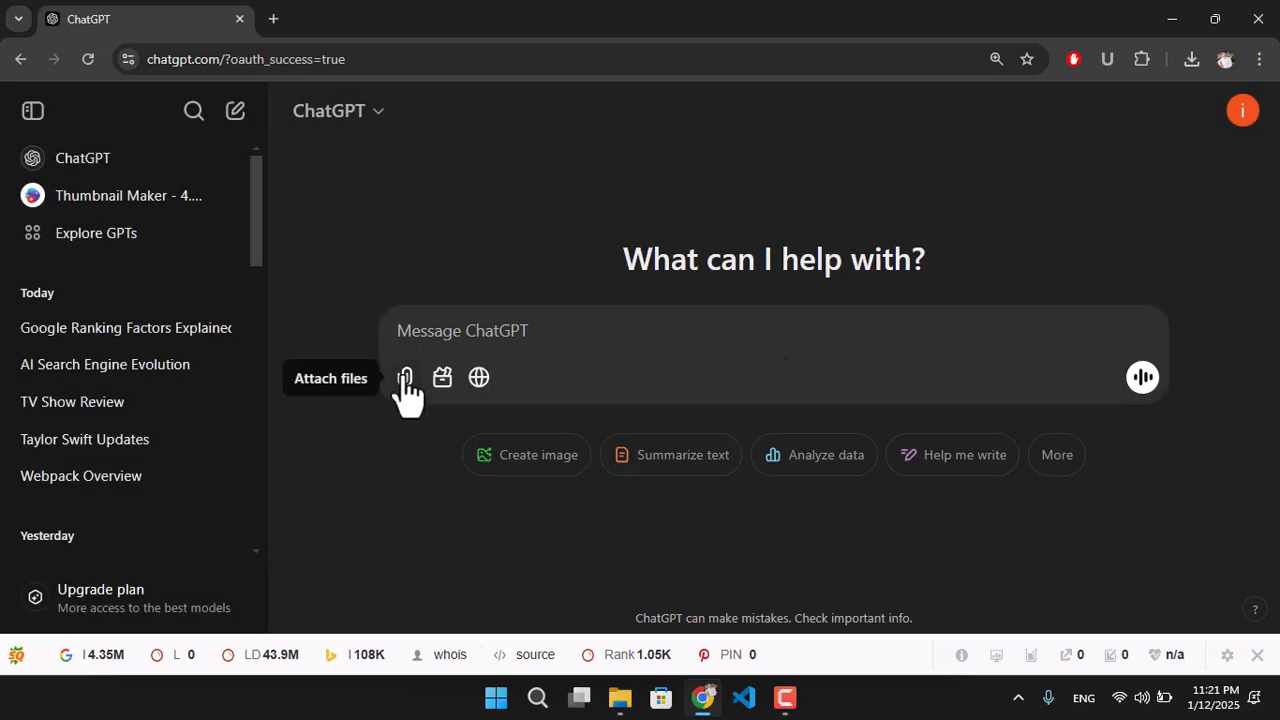
{"action": "left_click", "coordinate": [404, 377]}
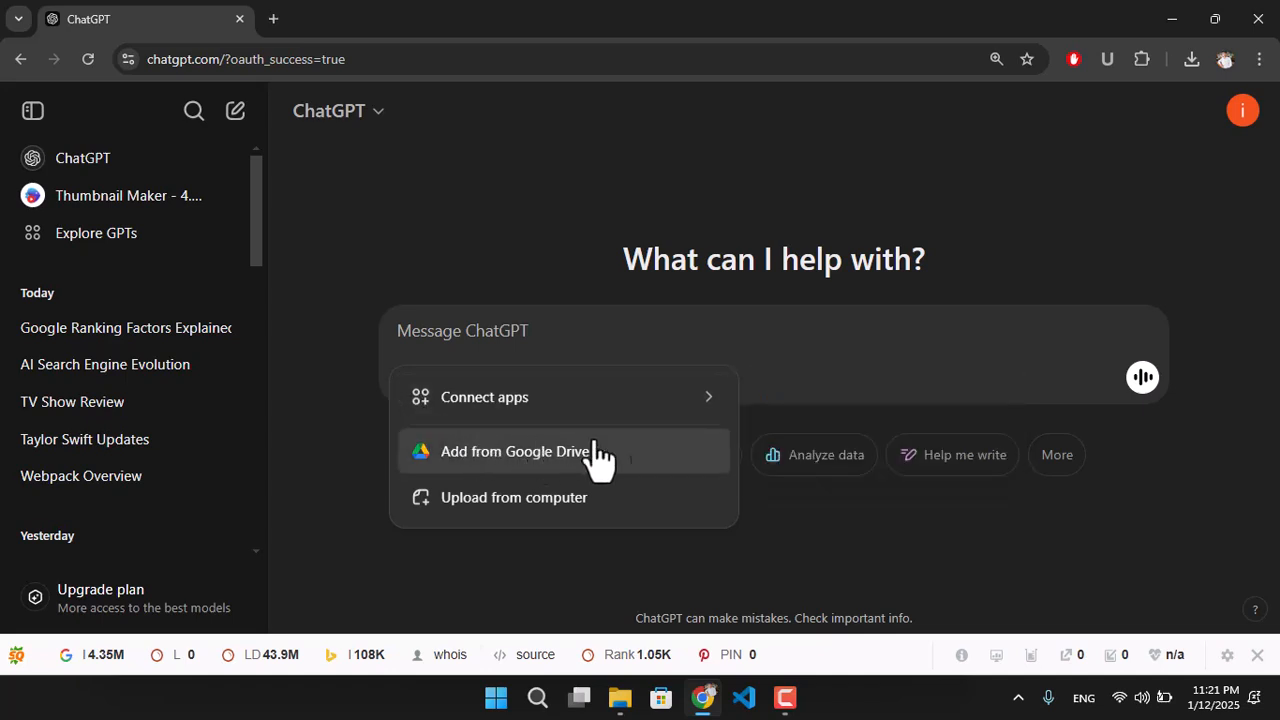
{"action": "left_click", "coordinate": [515, 451]}
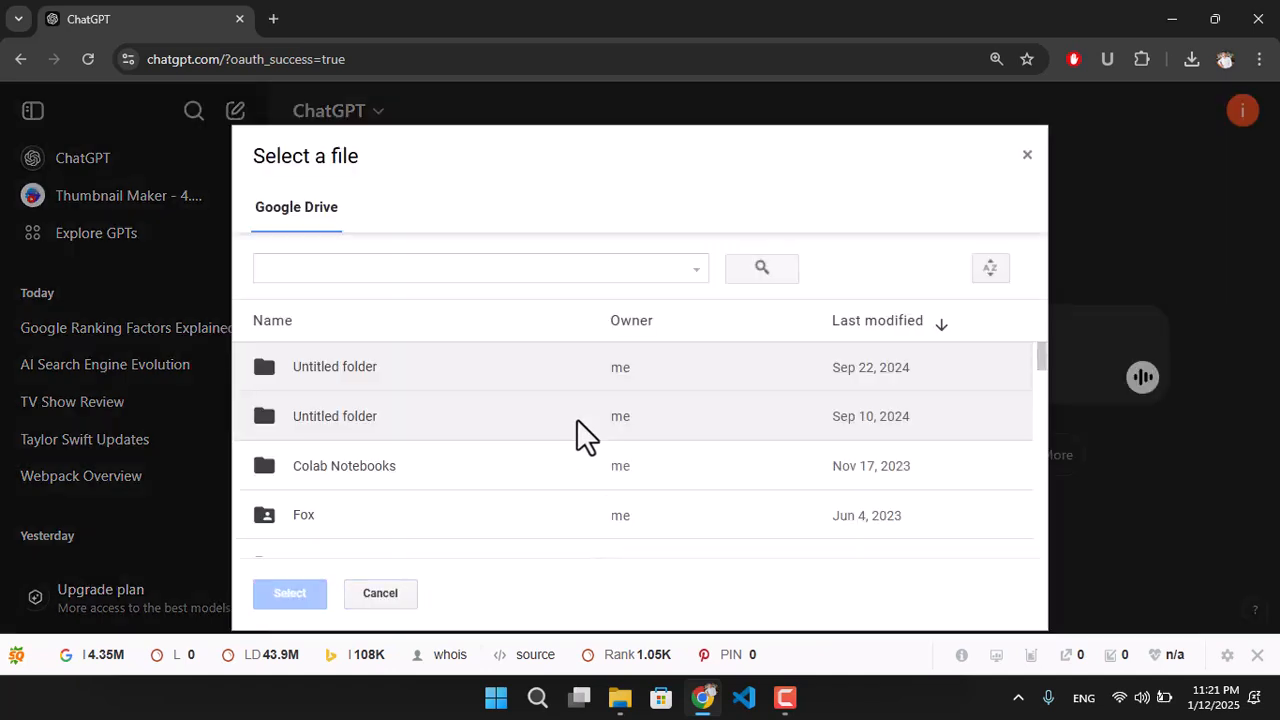
{"action": "scroll", "scroll_direction": "down", "scroll_amount": 3}
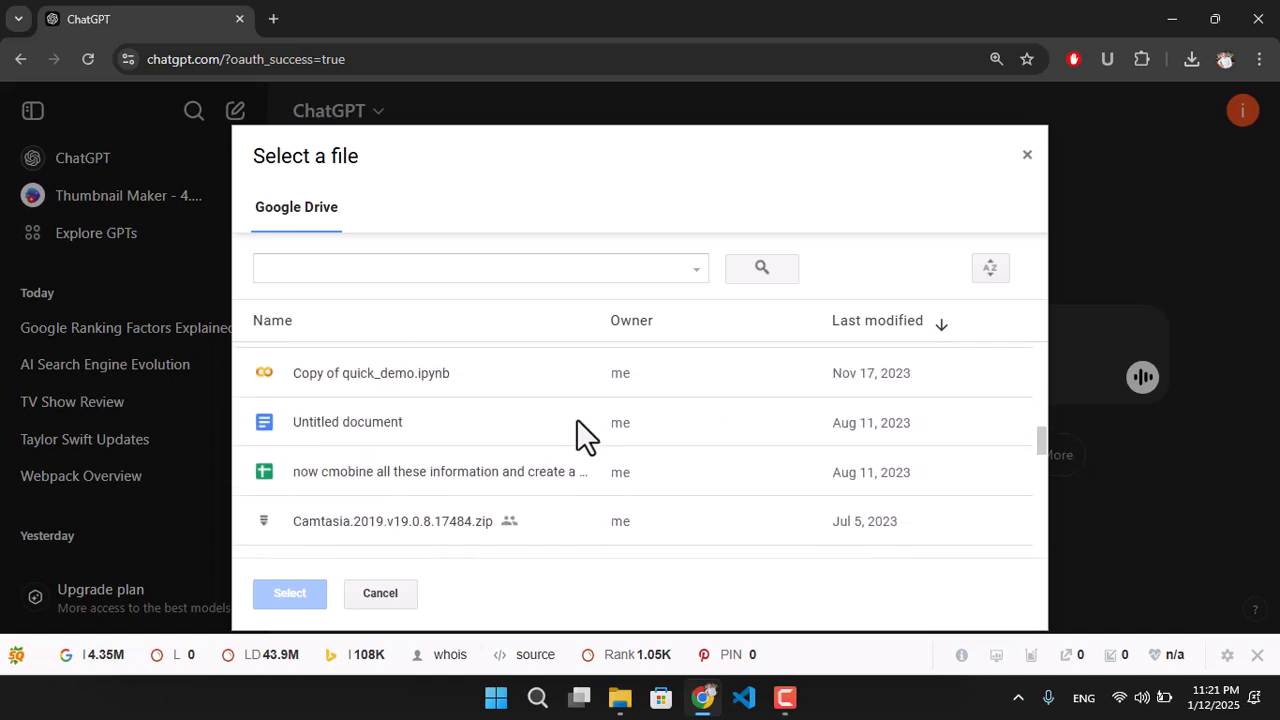
{"action": "scroll", "scroll_direction": "down", "scroll_amount": 3}
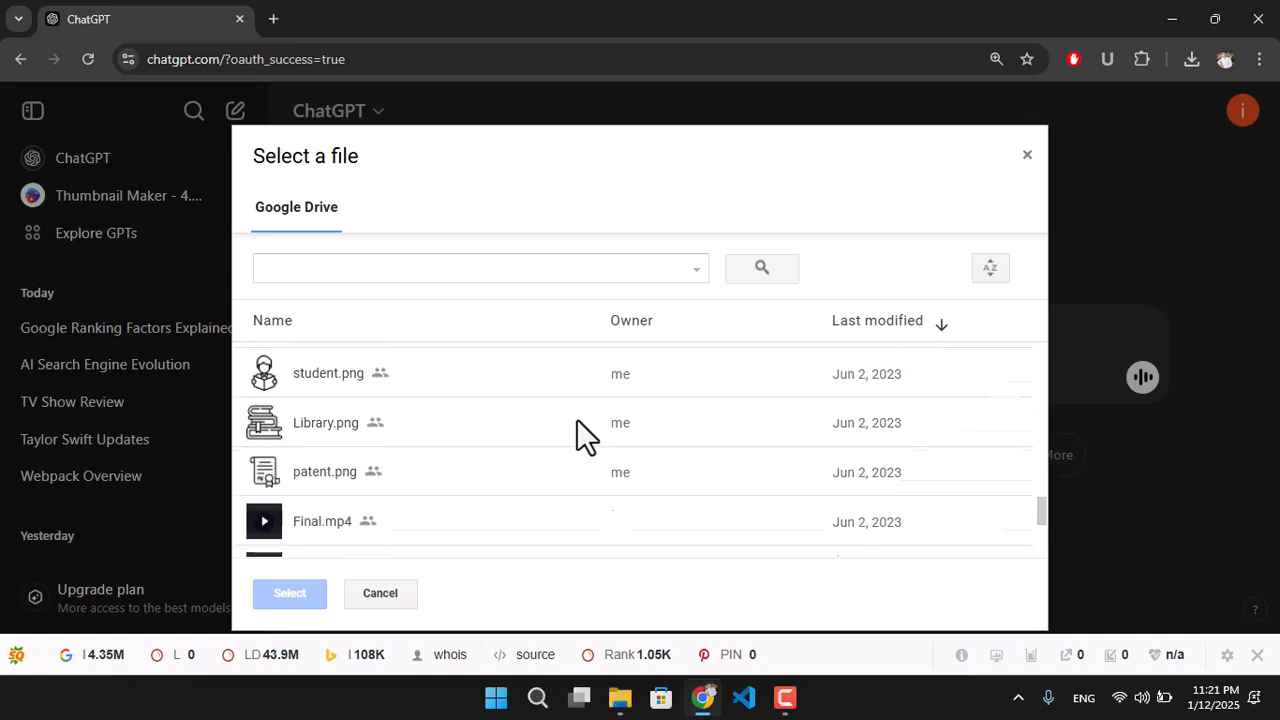
{"action": "scroll", "scroll_direction": "down", "scroll_amount": 3}
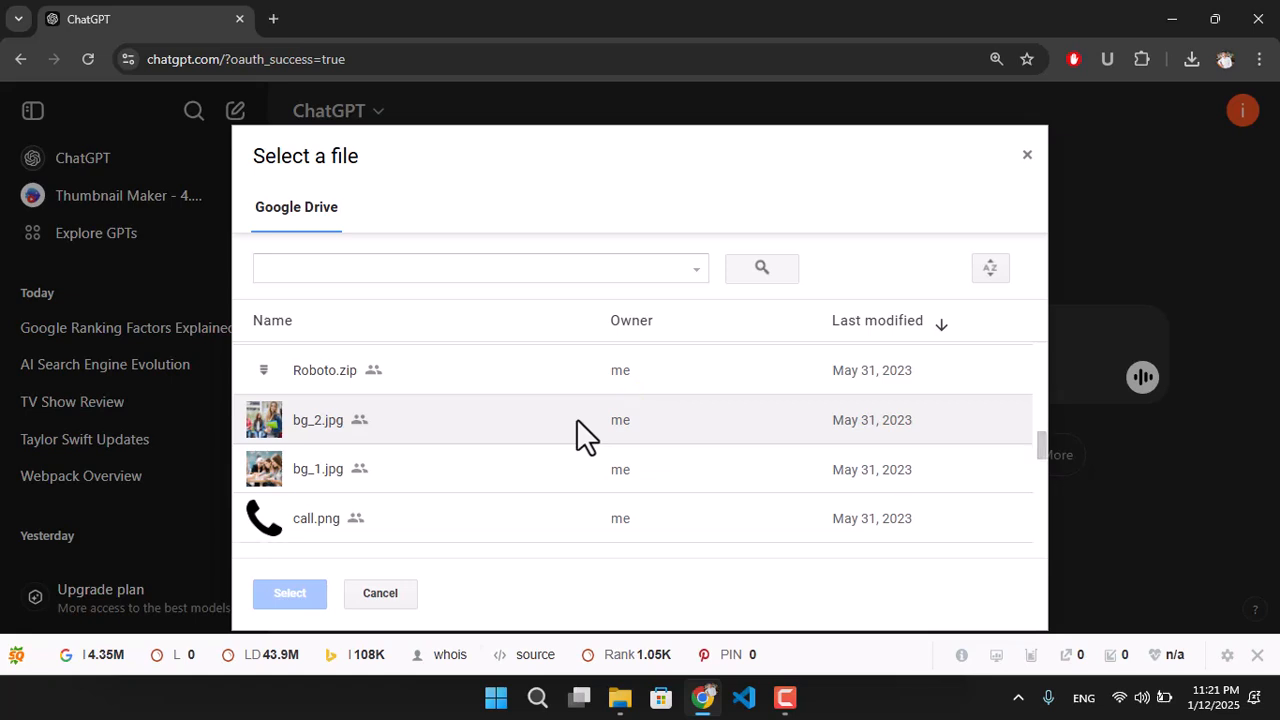
{"action": "scroll", "scroll_direction": "down", "scroll_amount": 3}
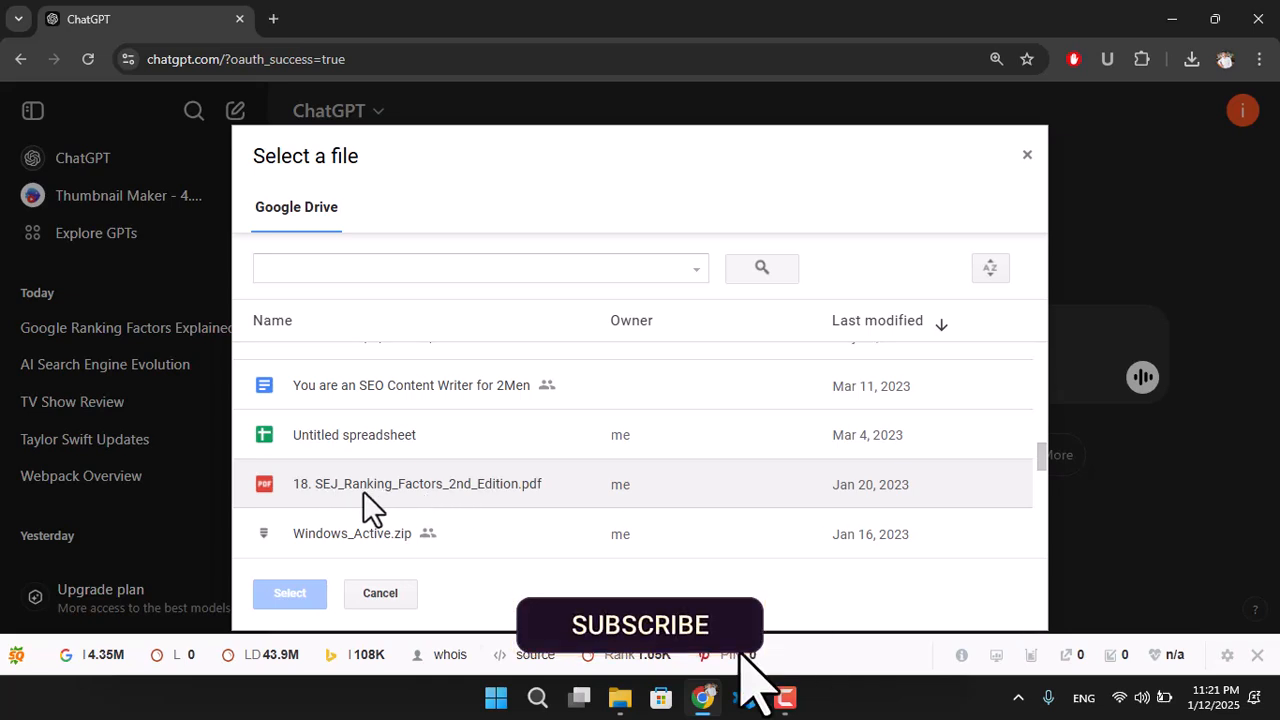
{"action": "left_click", "coordinate": [416, 483]}
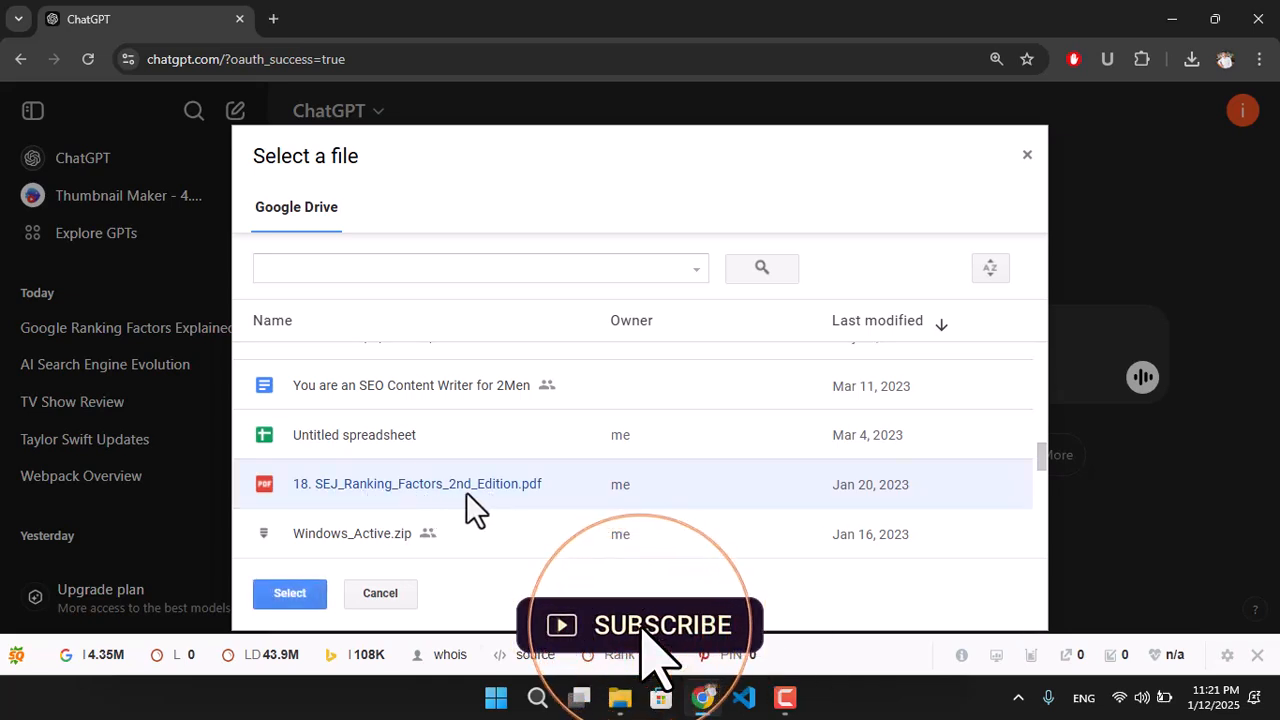
{"action": "left_click", "coordinate": [289, 593]}
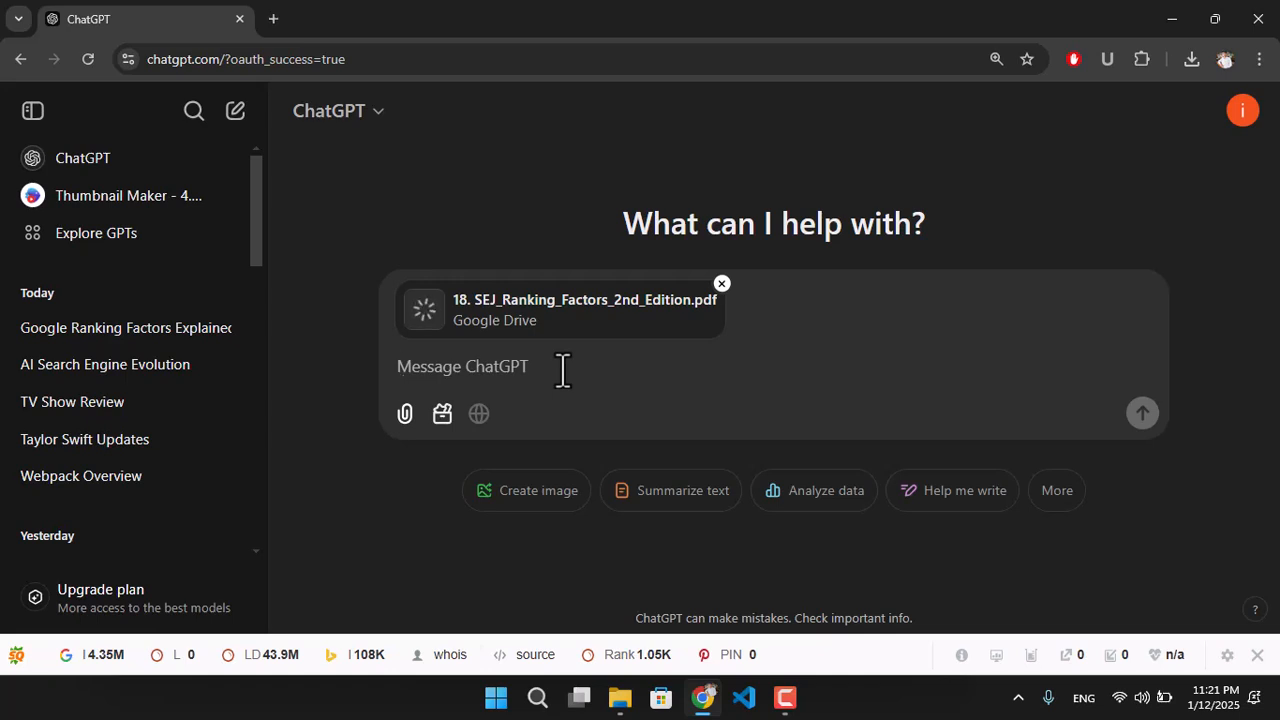
Step: Send 'summarize it' with the attached PDF and scroll through ChatGPT's summary
{"action": "type", "text": "summarize s"}
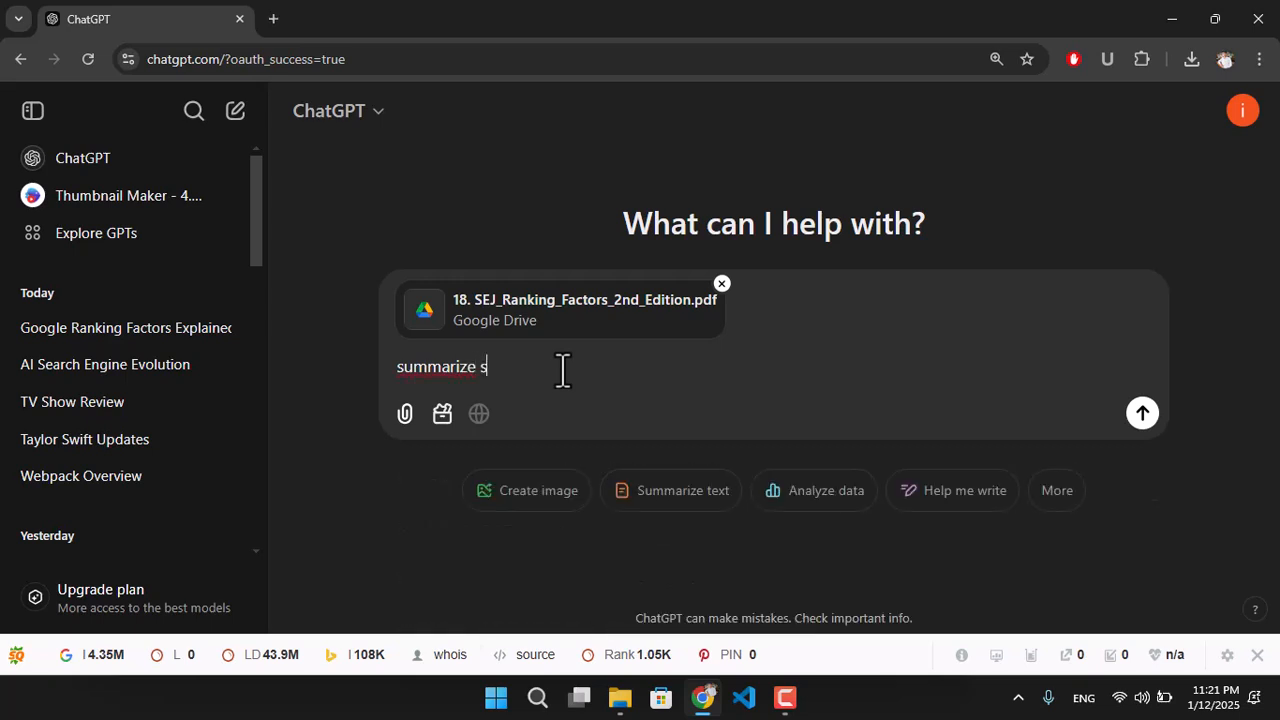
{"action": "type", "text": "it"}
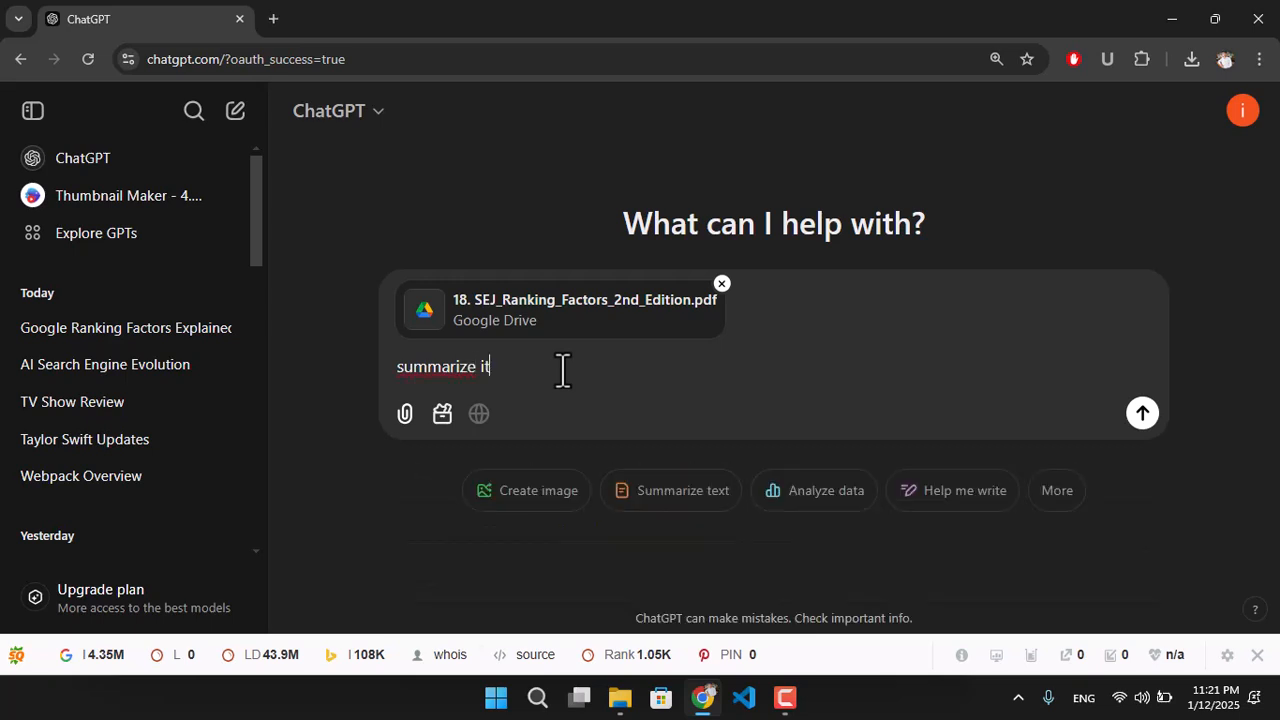
{"action": "left_click", "coordinate": [1142, 413]}
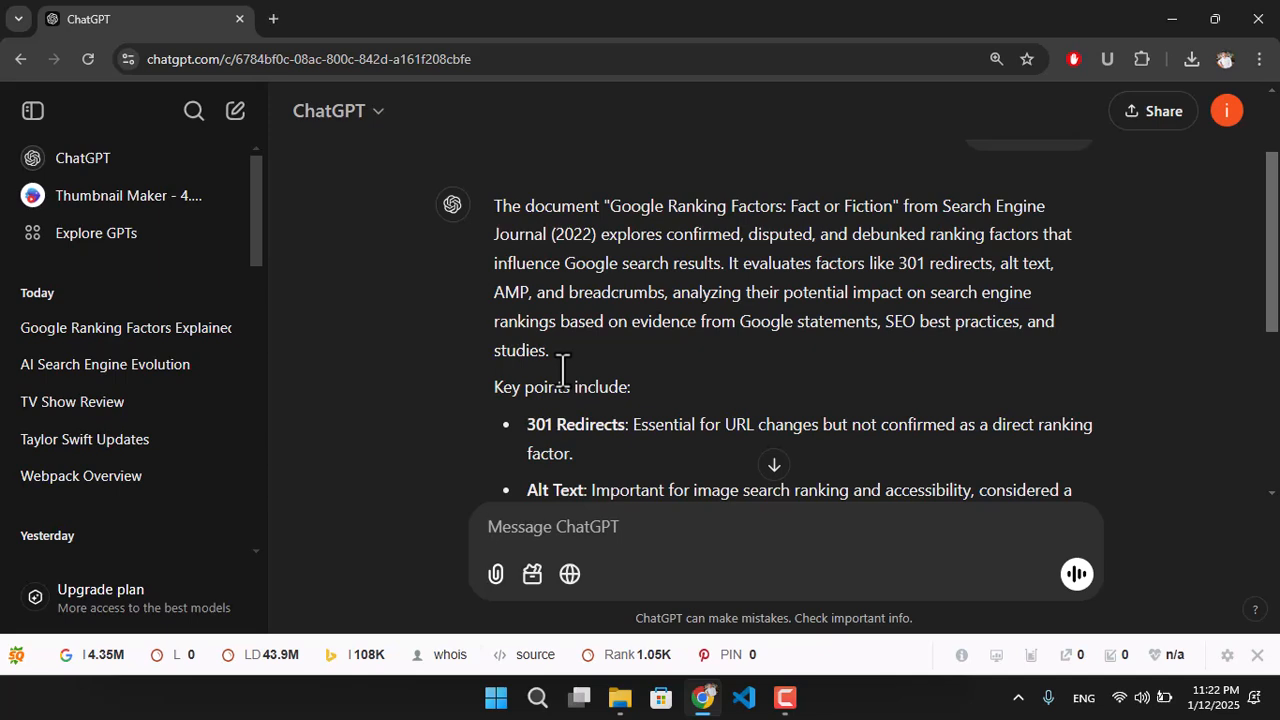
{"action": "left_click", "coordinate": [553, 527]}
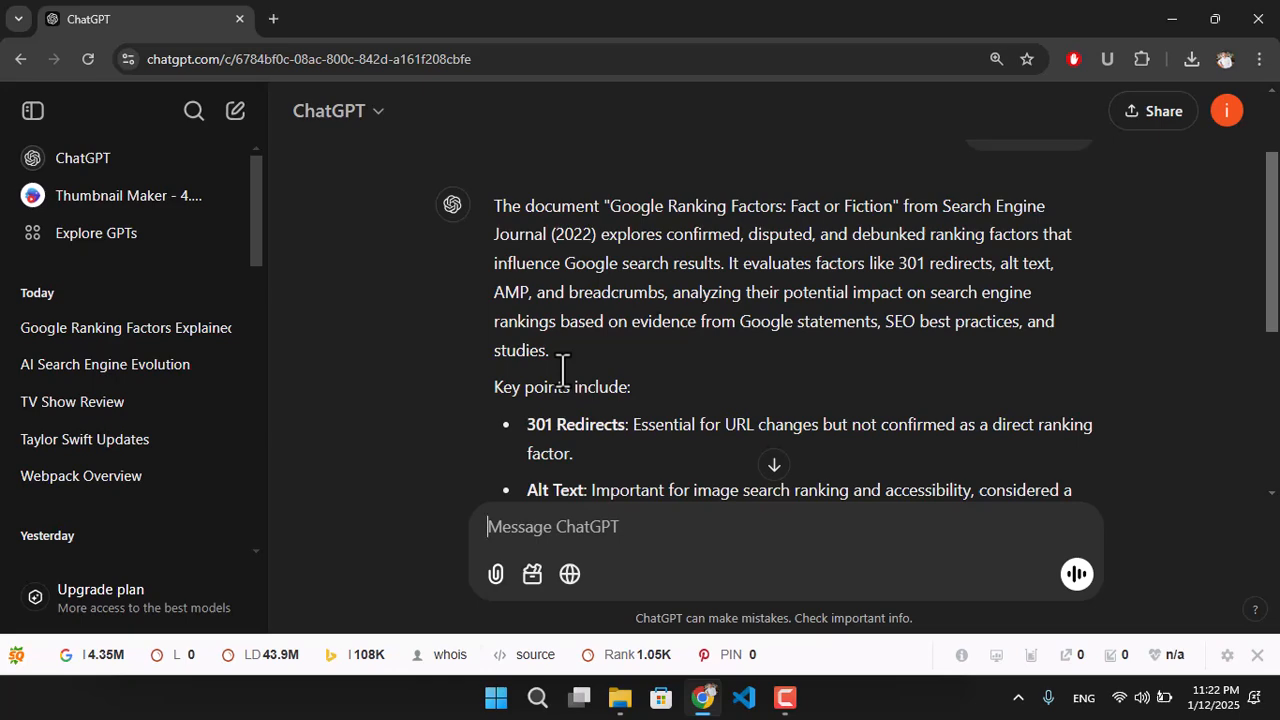
{"action": "scroll", "scroll_direction": "down", "scroll_amount": 3}
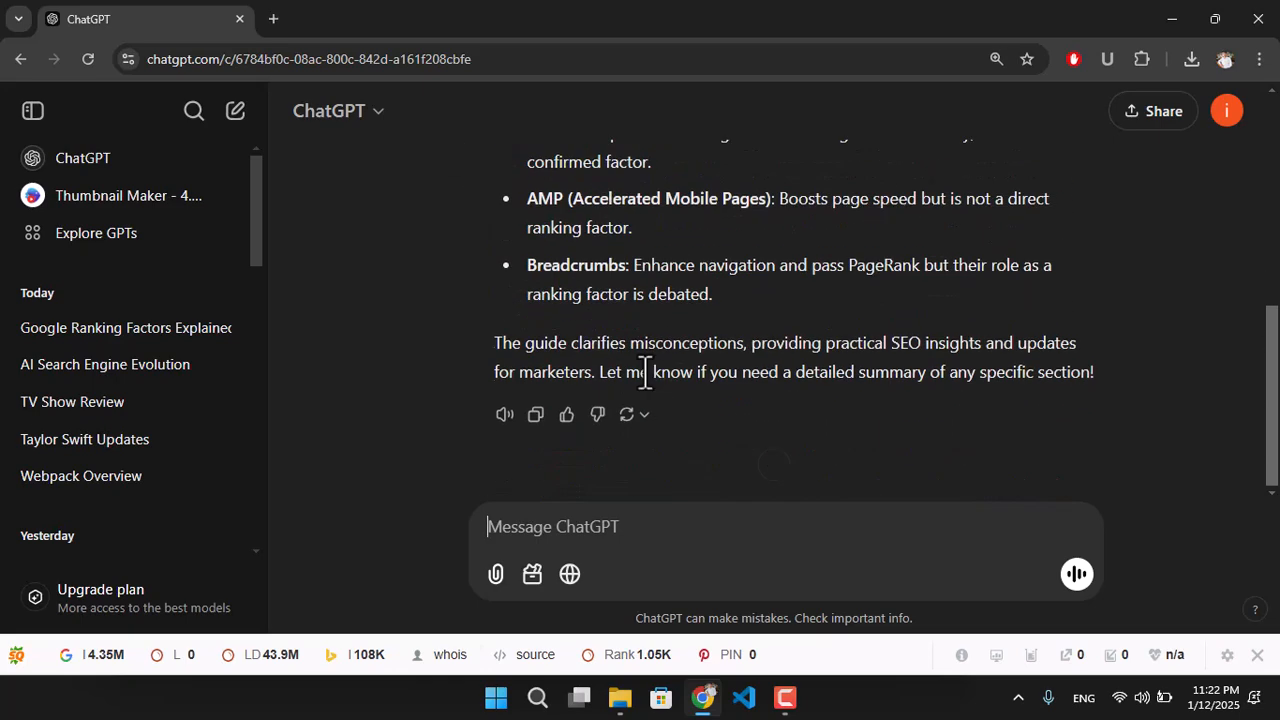
{"action": "mouse_move", "coordinate": [1171, 18]}
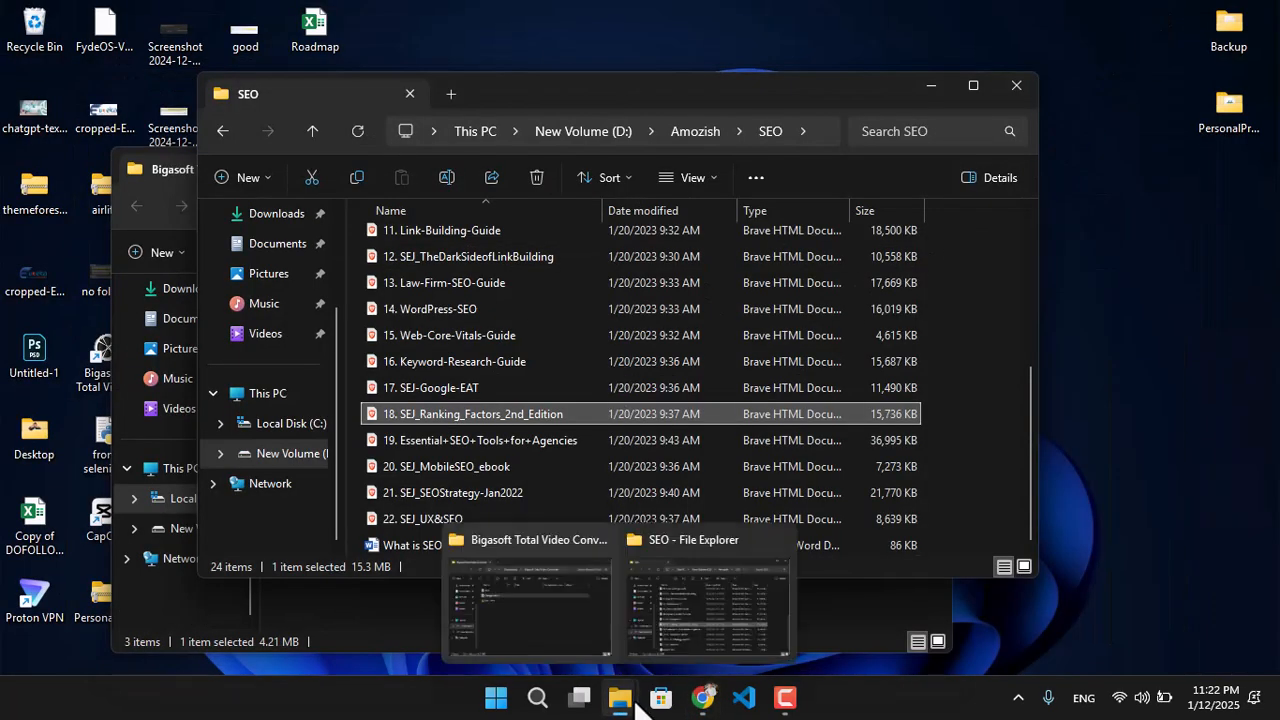
Step: Open Downloads and step through the Google Drive tutorial screenshots in Photos, starting from image 1
{"action": "left_click", "coordinate": [527, 600]}
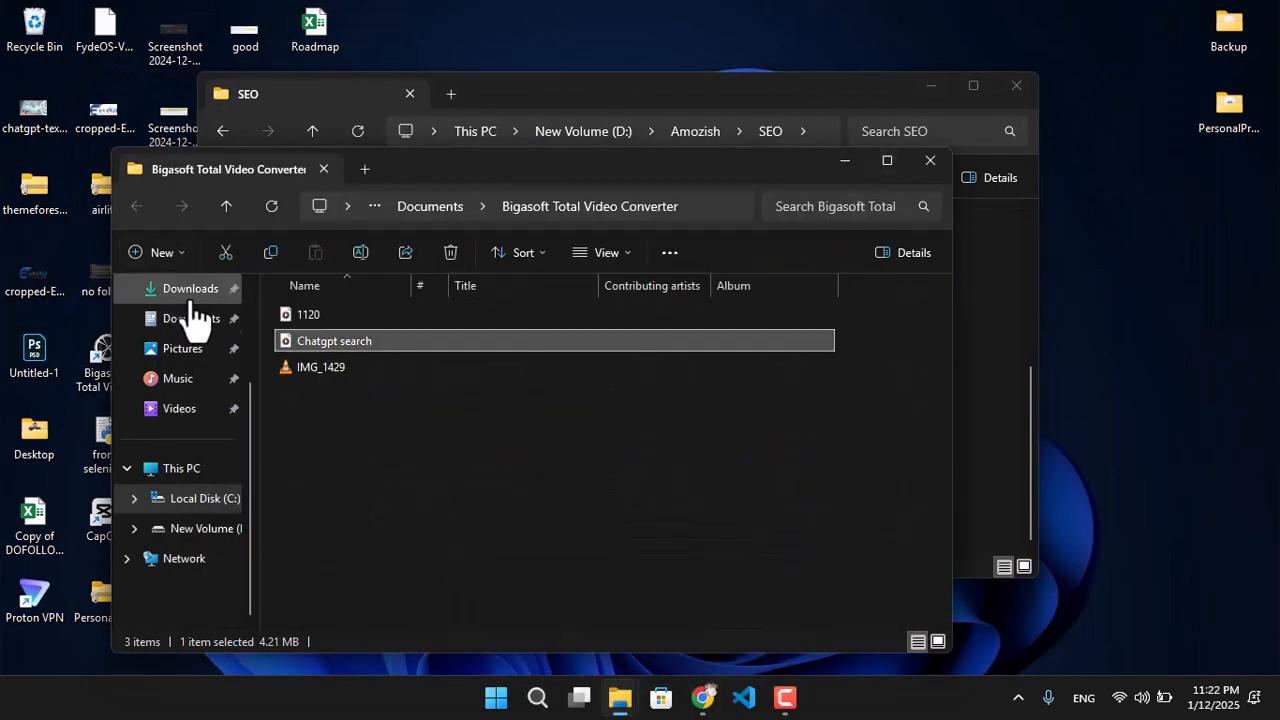
{"action": "left_click", "coordinate": [189, 288]}
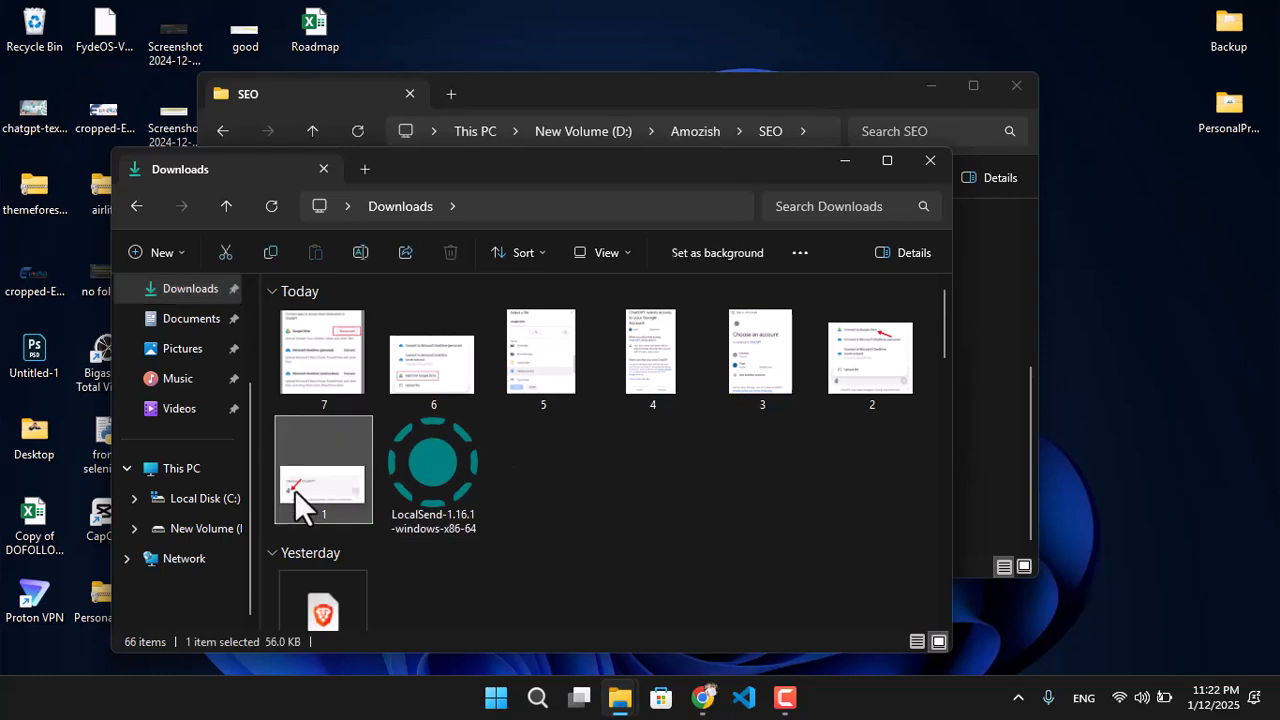
{"action": "double_click", "coordinate": [322, 470]}
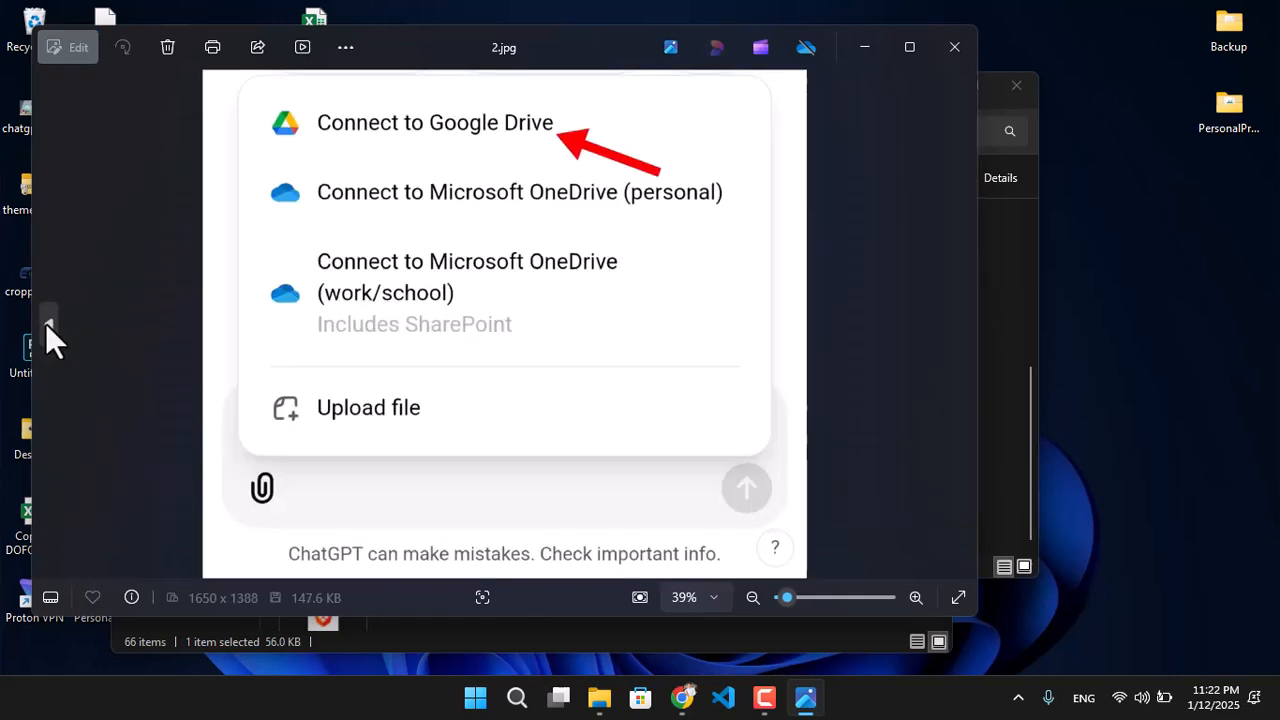
{"action": "mouse_move", "coordinate": [960, 330]}
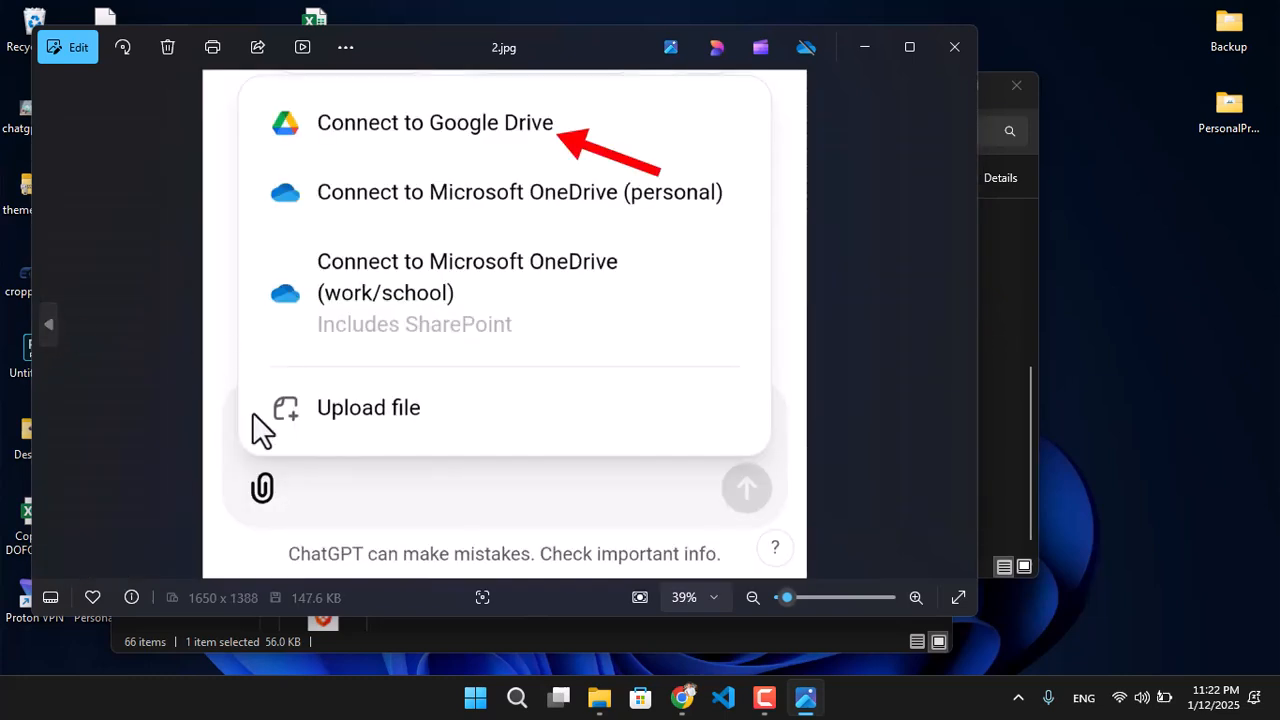
{"action": "mouse_move", "coordinate": [270, 505]}
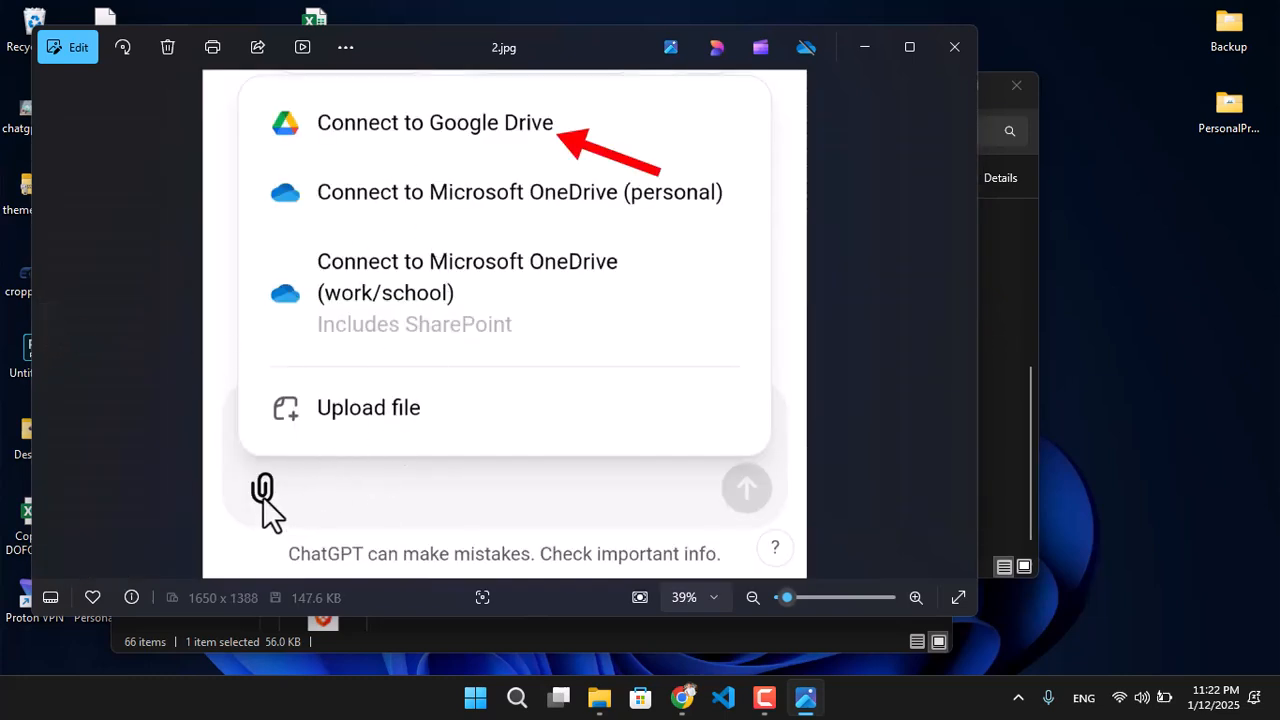
{"action": "mouse_move", "coordinate": [413, 160]}
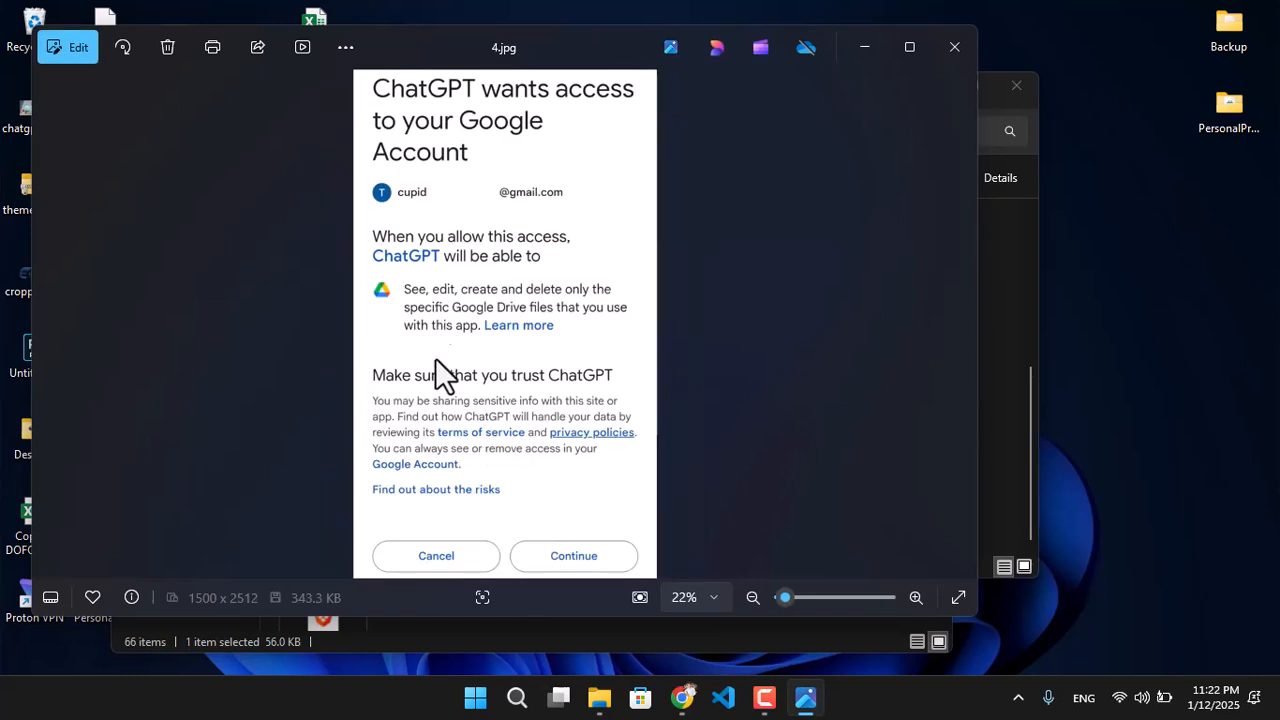
{"action": "mouse_move", "coordinate": [590, 570]}
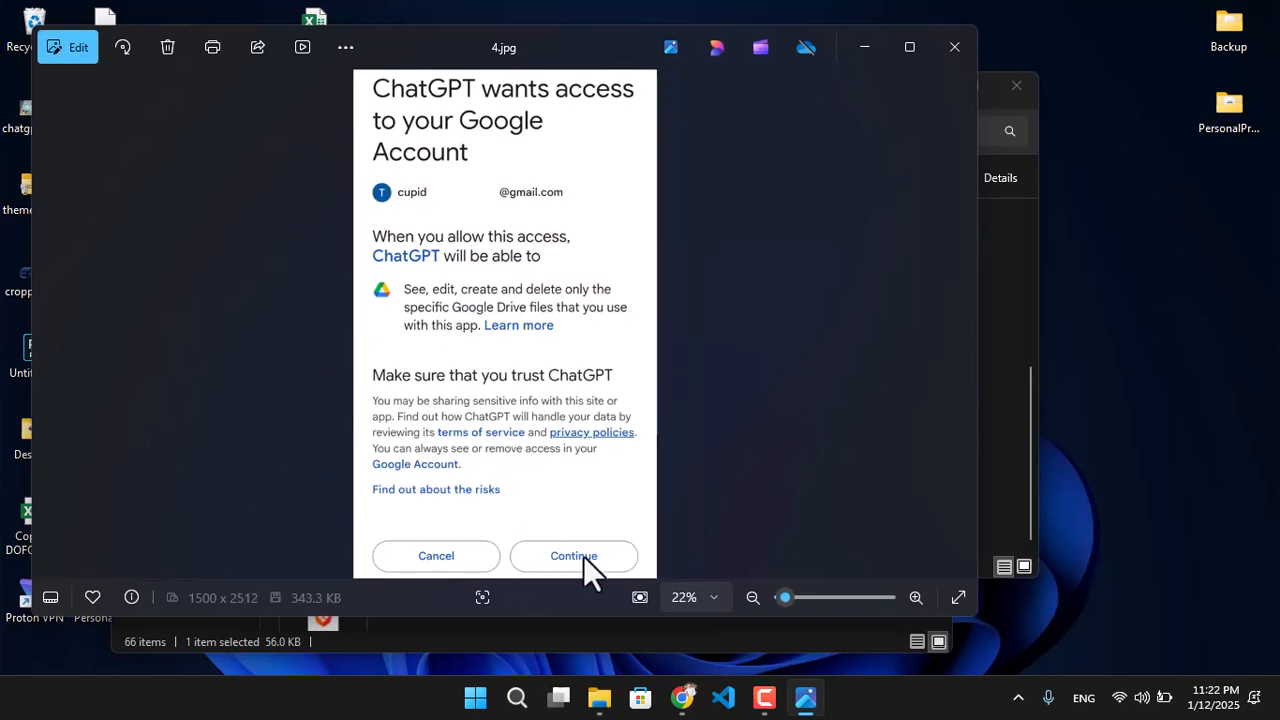
{"action": "left_click", "coordinate": [574, 556]}
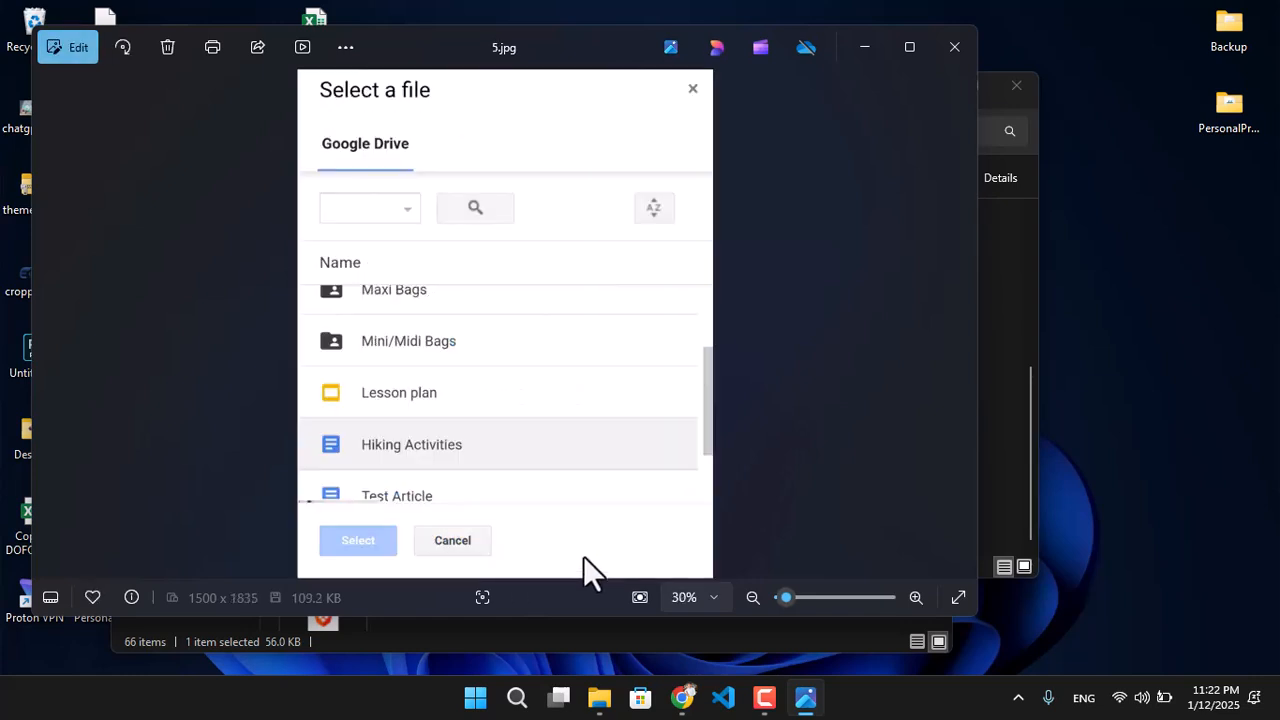
{"action": "mouse_move", "coordinate": [483, 290]}
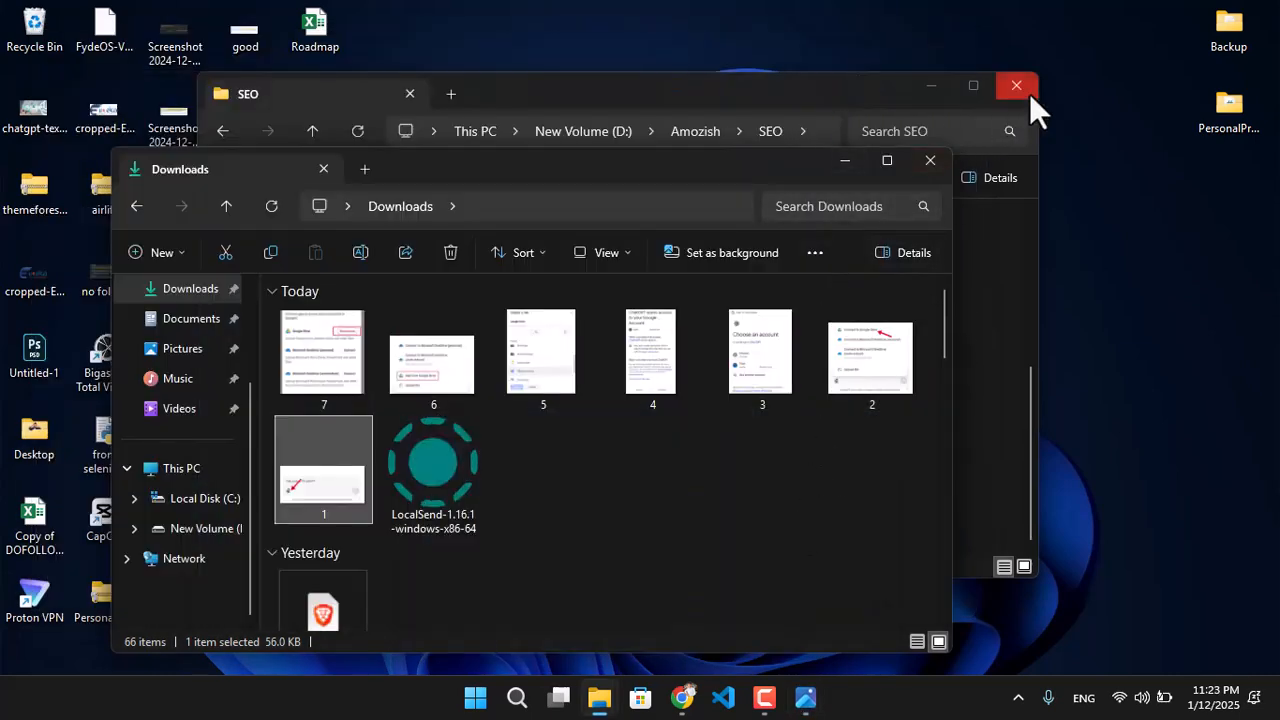
Step: Close the SEO folder window and the Photos viewer showing 7.jpg
{"action": "left_click", "coordinate": [1016, 85]}
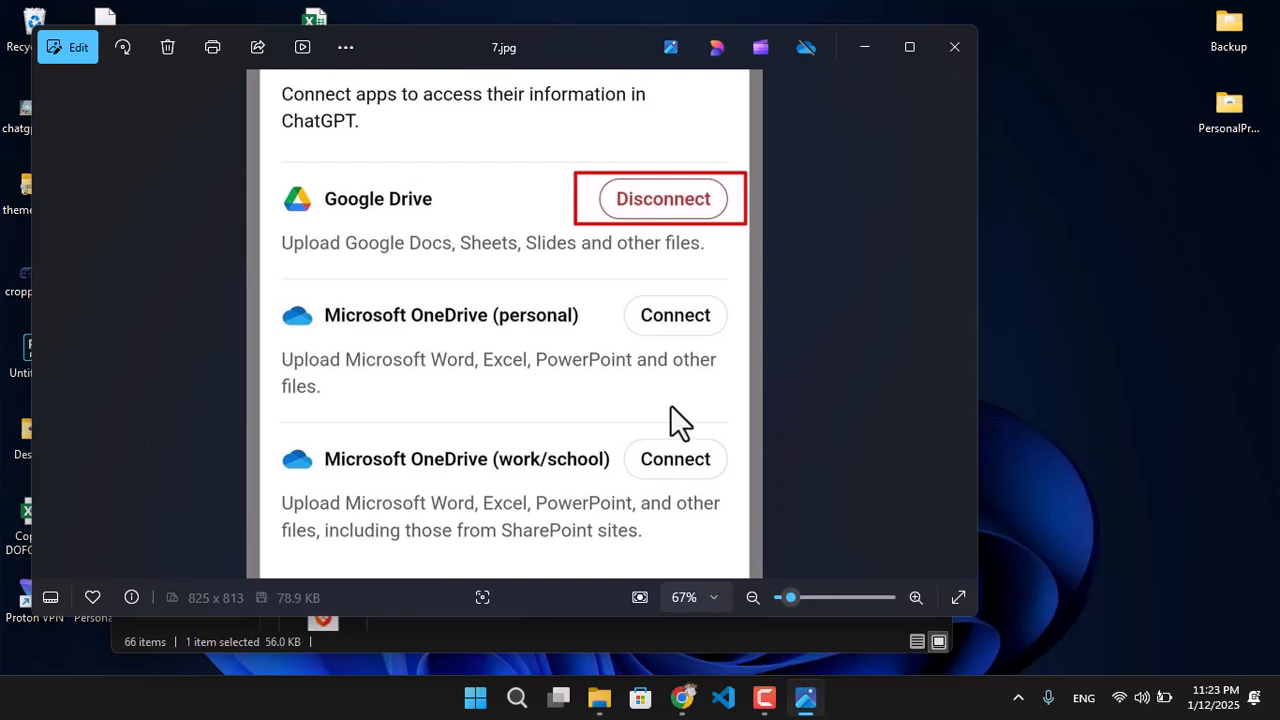
{"action": "mouse_move", "coordinate": [595, 330]}
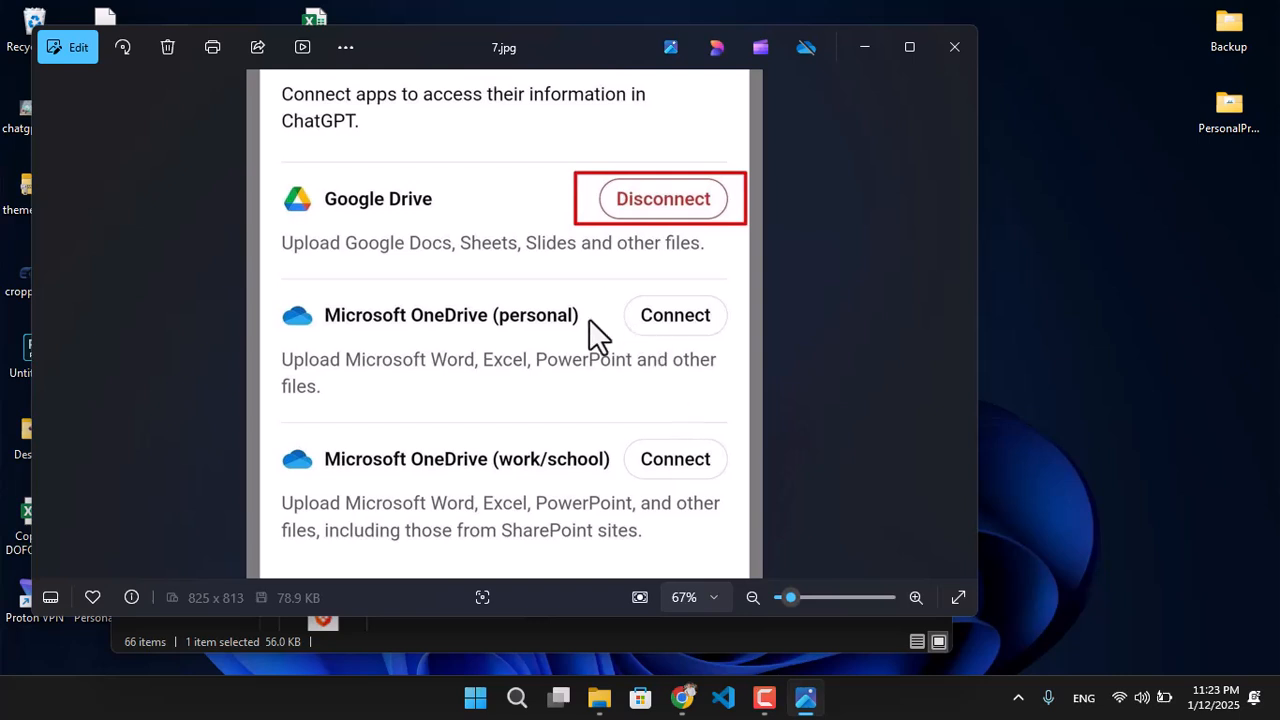
{"action": "mouse_move", "coordinate": [620, 300]}
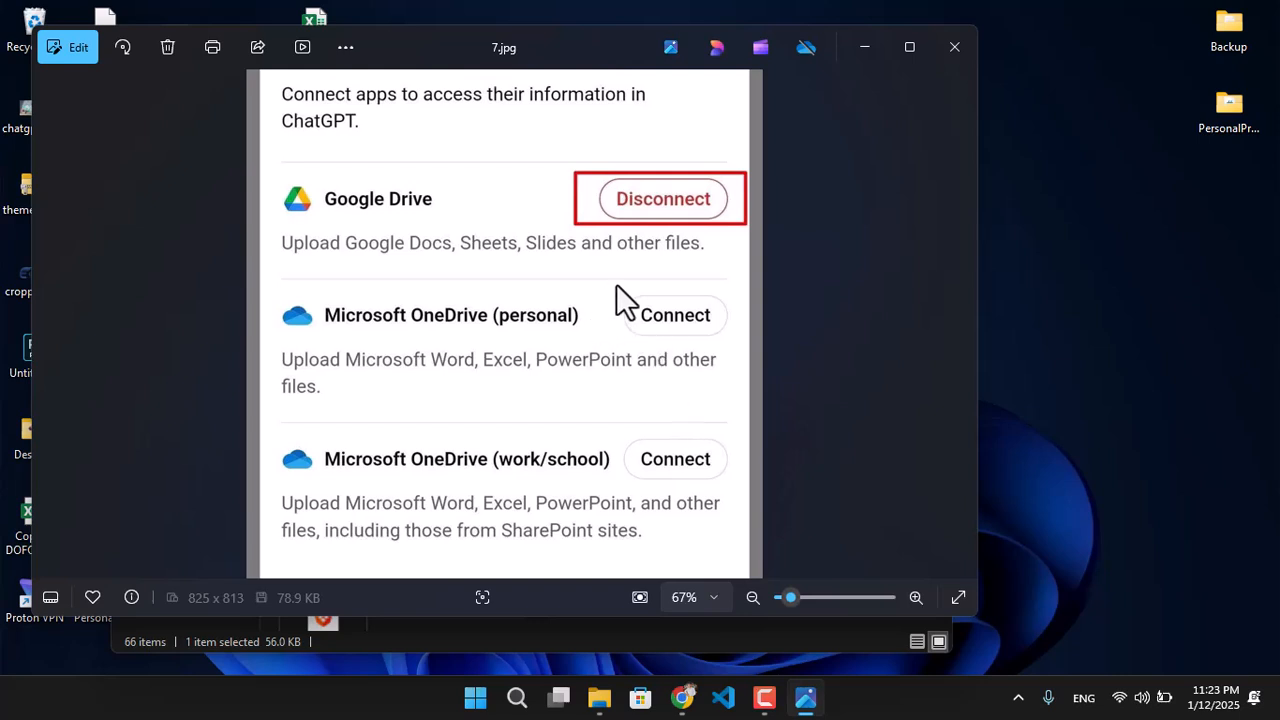
{"action": "mouse_move", "coordinate": [548, 344]}
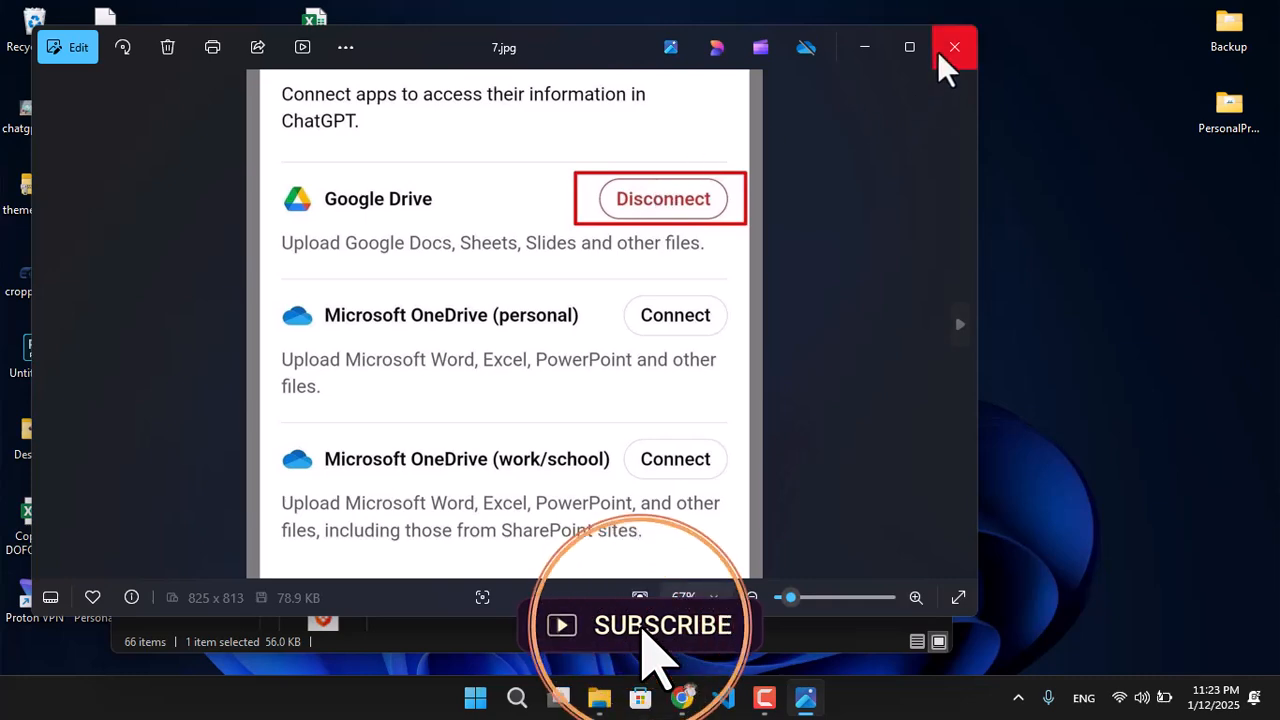
{"action": "left_click", "coordinate": [953, 47]}
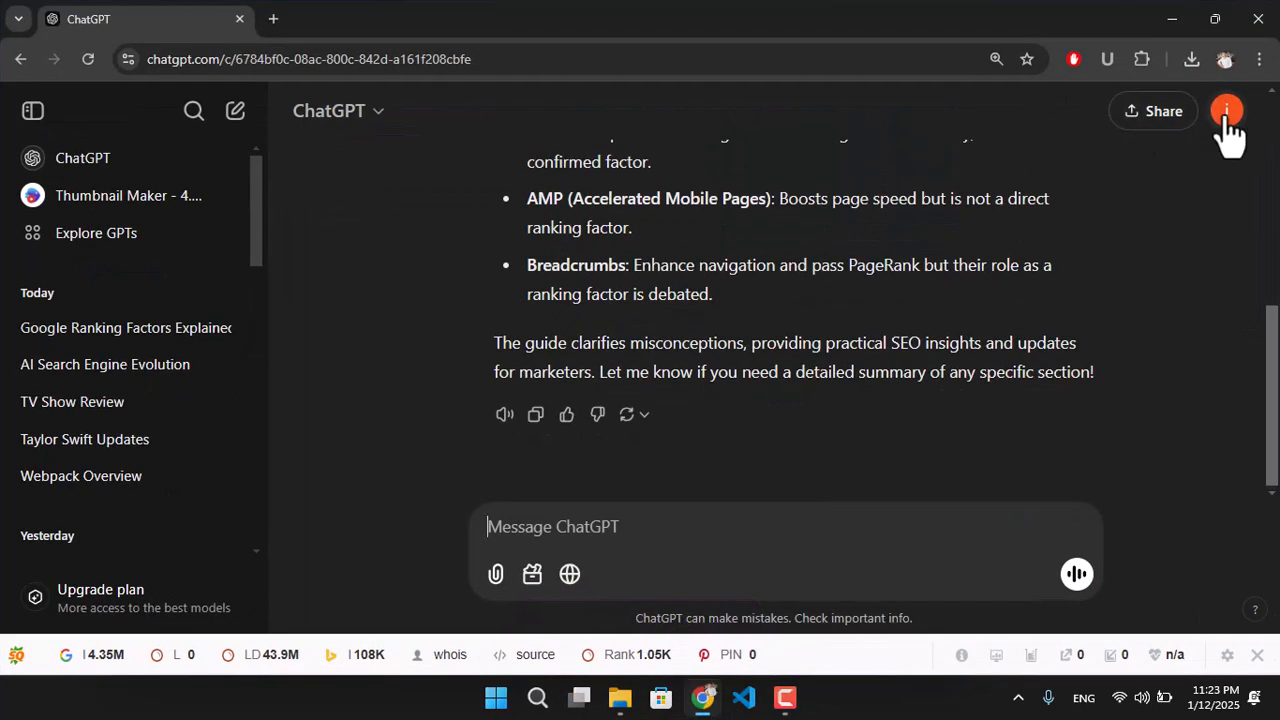
Step: Disconnect Google Drive under Settings > Connected apps, then close Settings
{"action": "left_click", "coordinate": [1227, 111]}
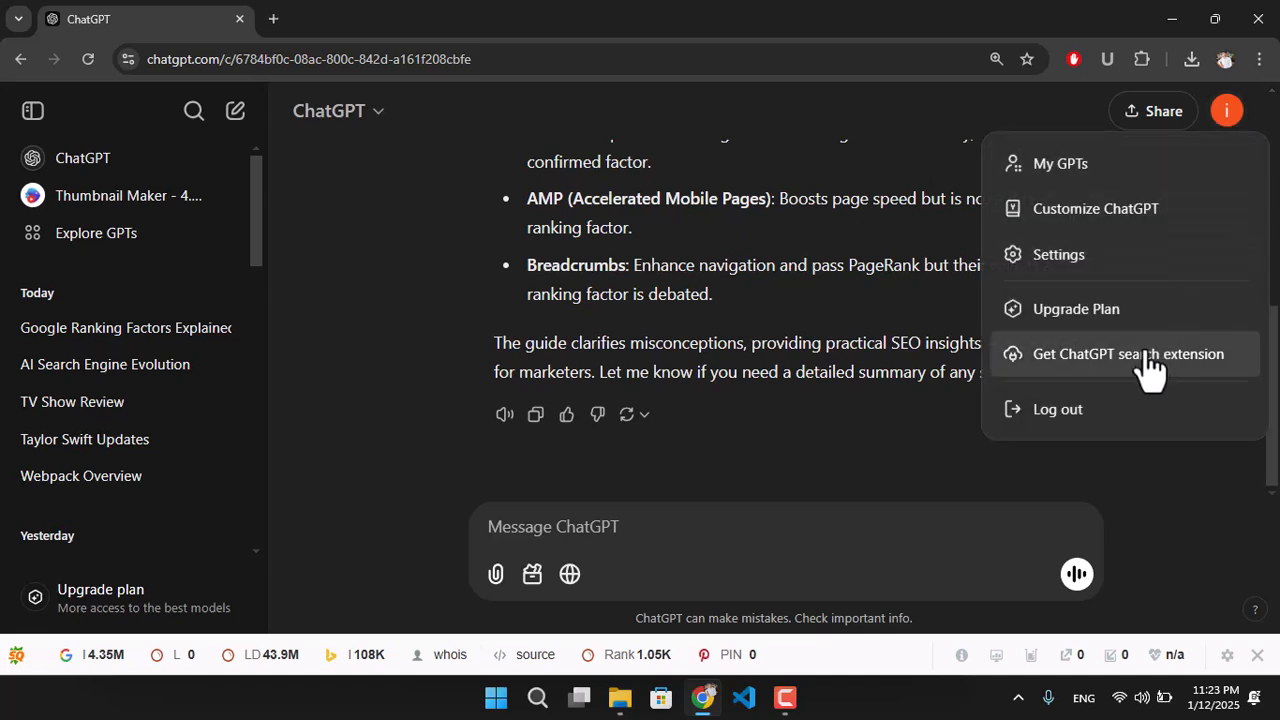
{"action": "left_click", "coordinate": [1058, 254]}
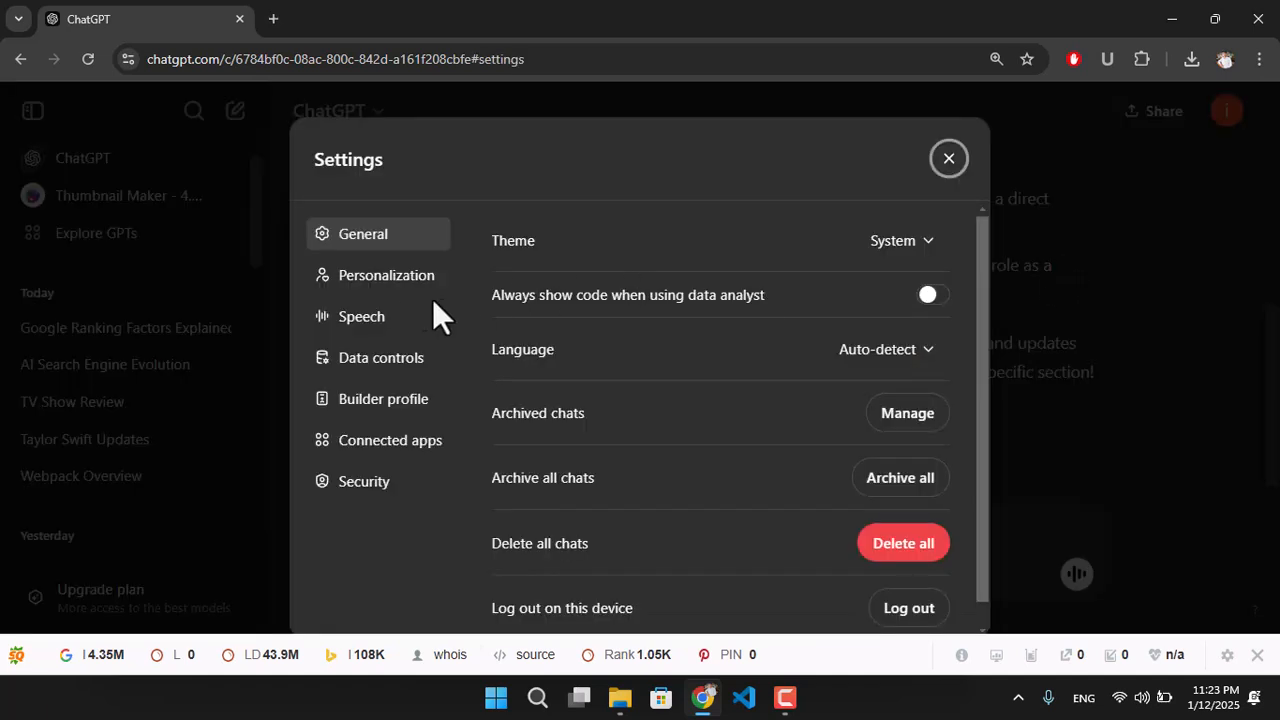
{"action": "left_click", "coordinate": [390, 440]}
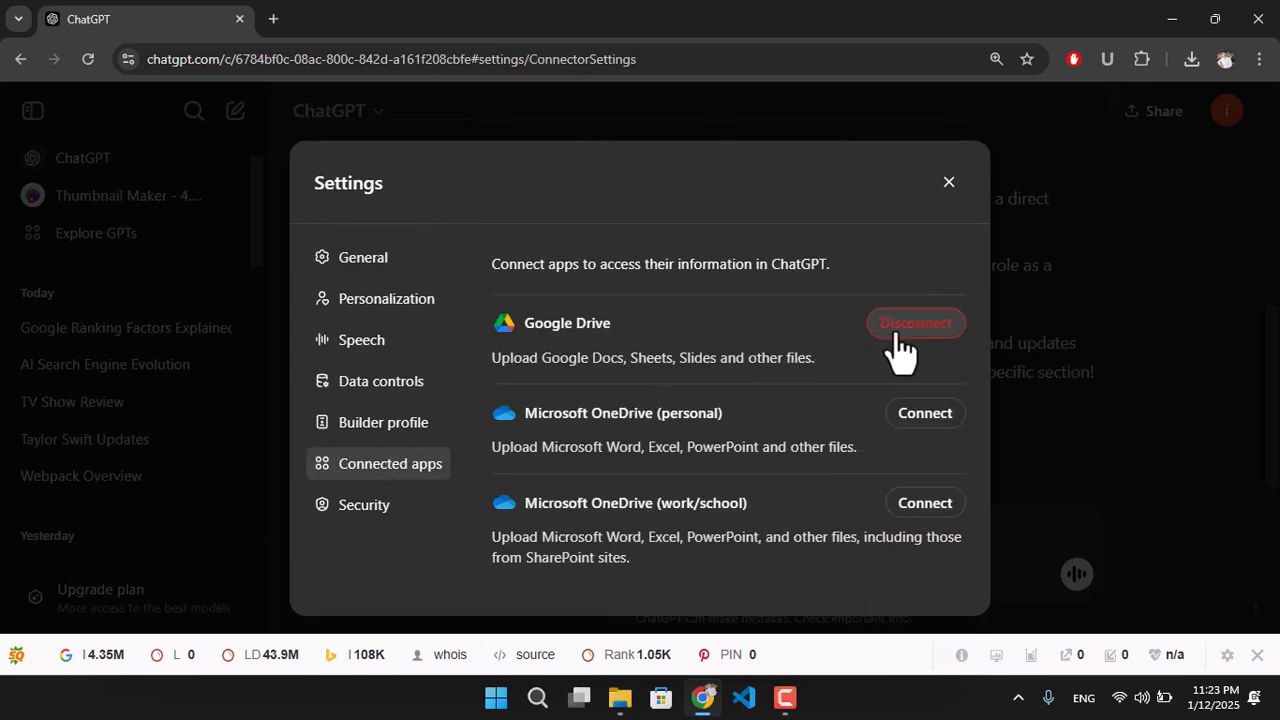
{"action": "mouse_move", "coordinate": [940, 350]}
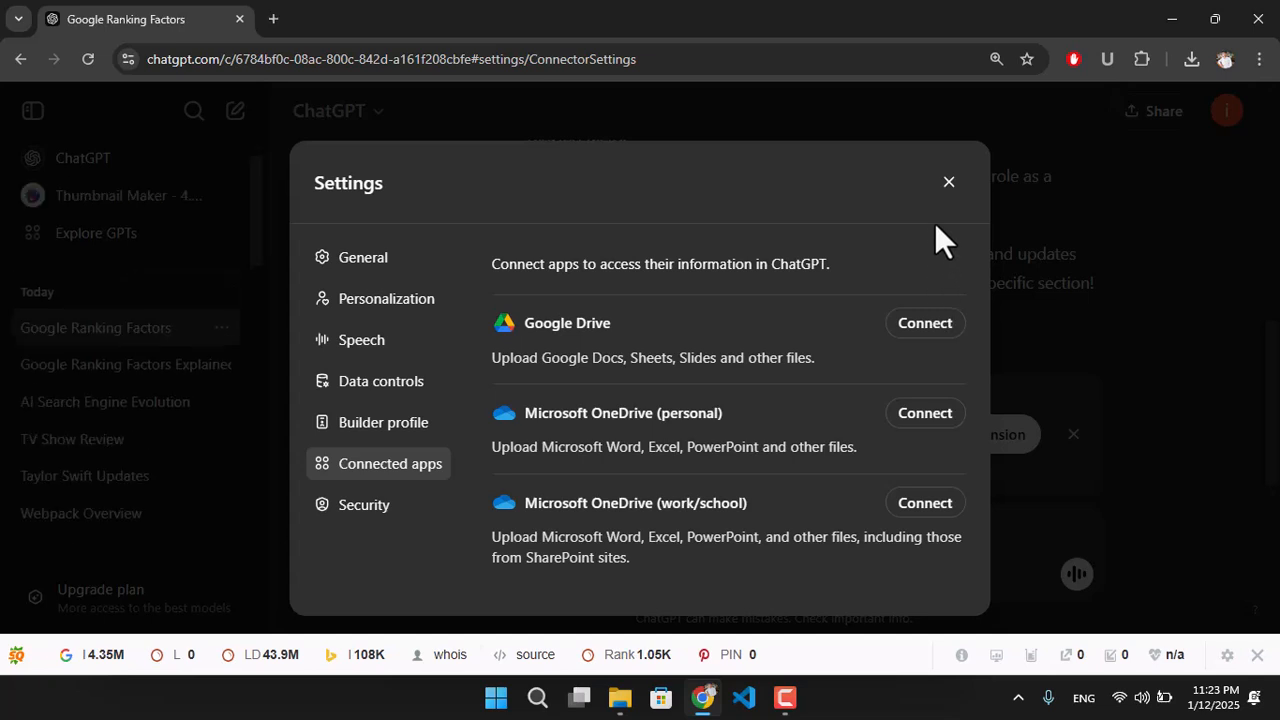
{"action": "left_click", "coordinate": [948, 182]}
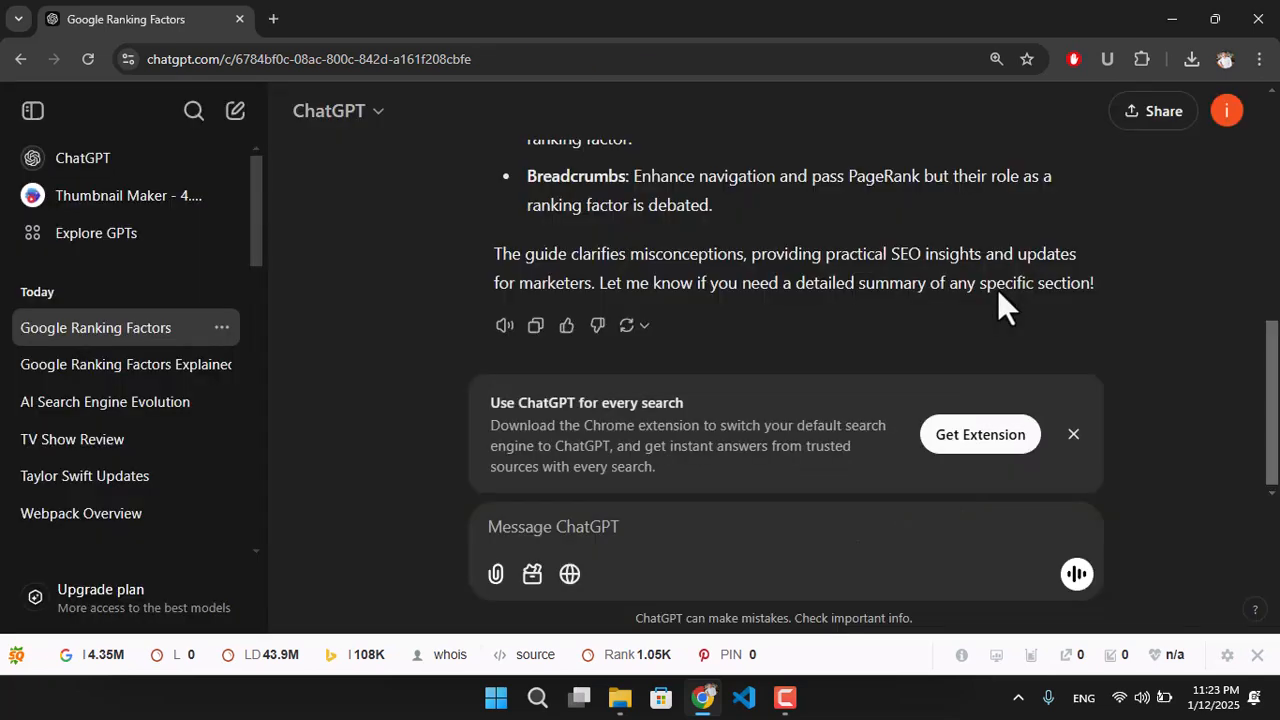